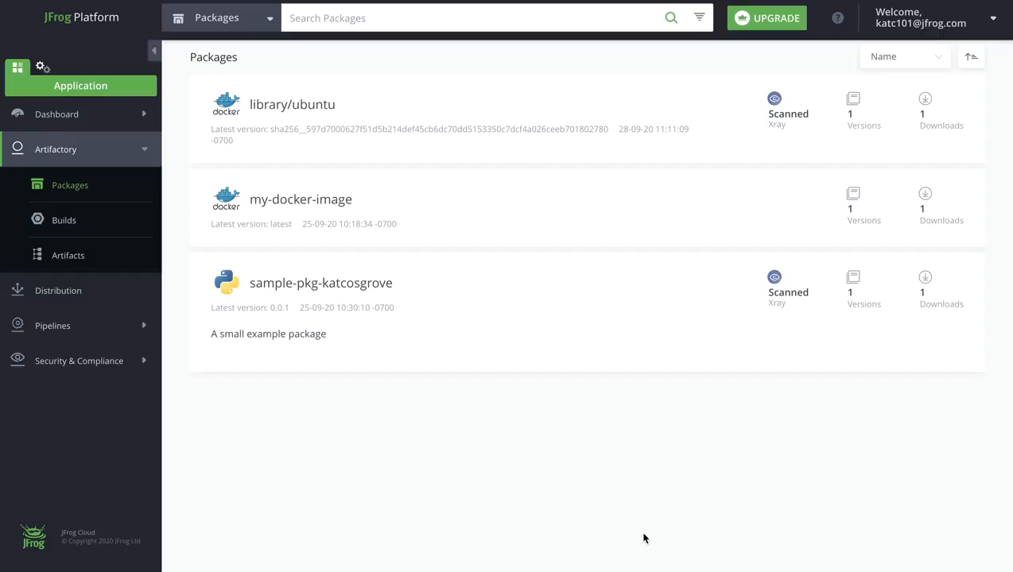
pyautogui.moveTo(327, 410)
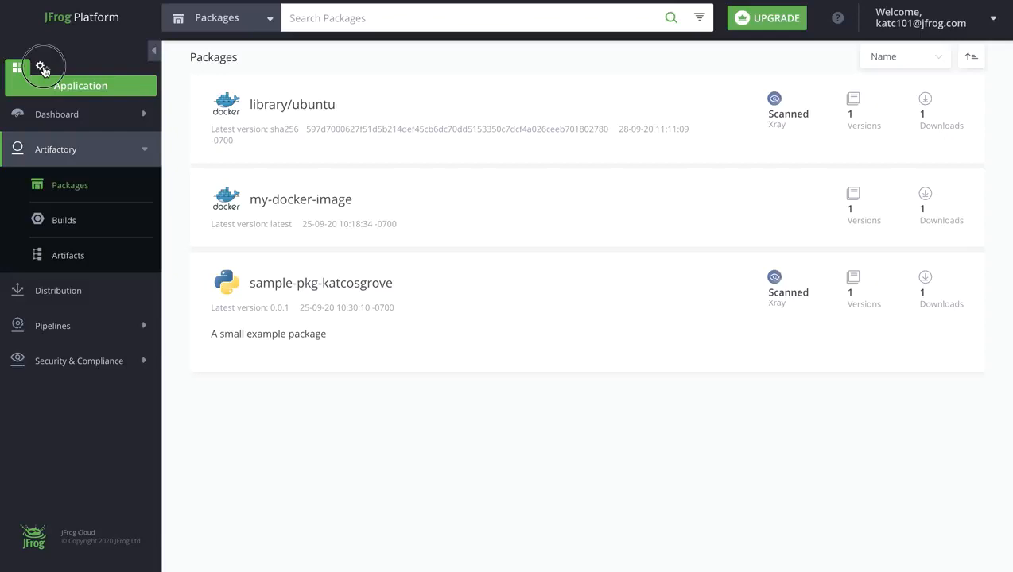
# Switch to Administration and expand Identity and Access in the sidebar
pyautogui.click(43, 66)
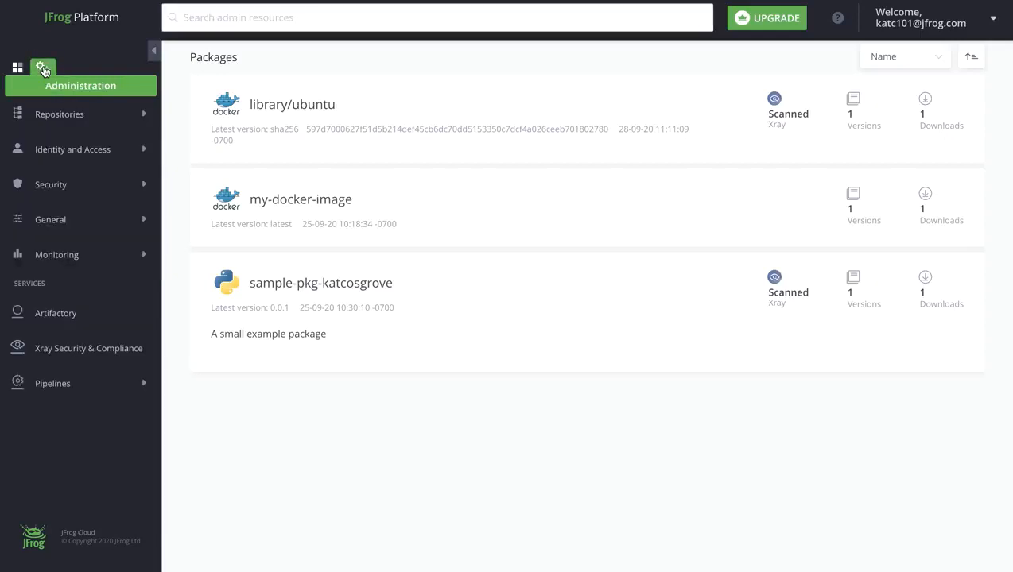
pyautogui.moveTo(72, 150)
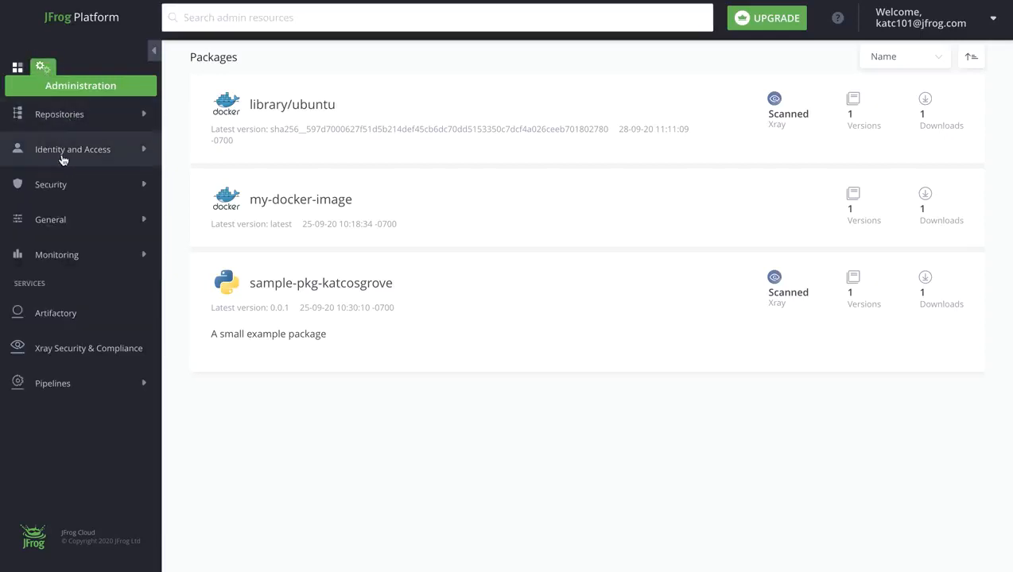
pyautogui.click(73, 149)
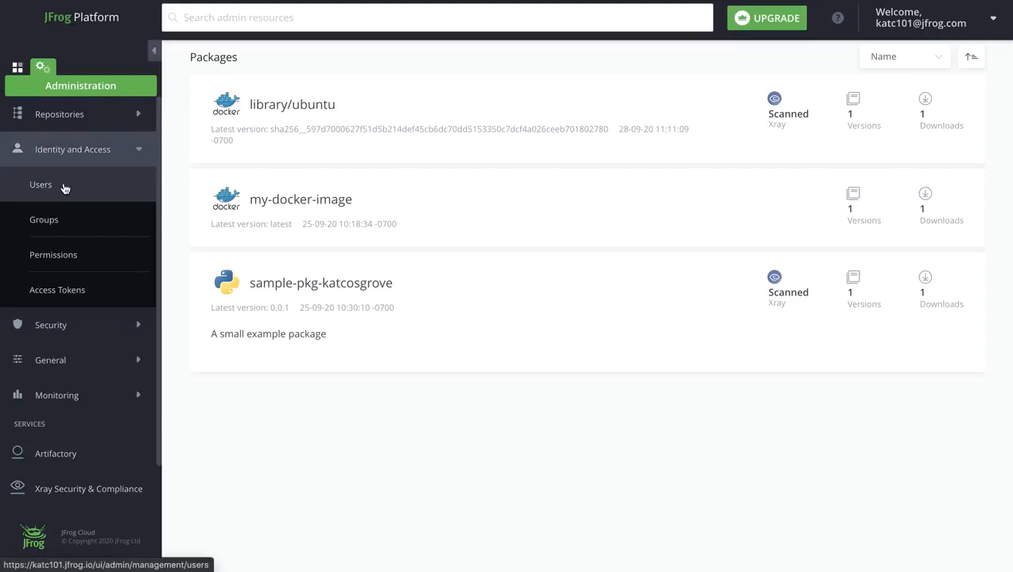
# Open the Users page listing the four internal accounts
pyautogui.click(41, 184)
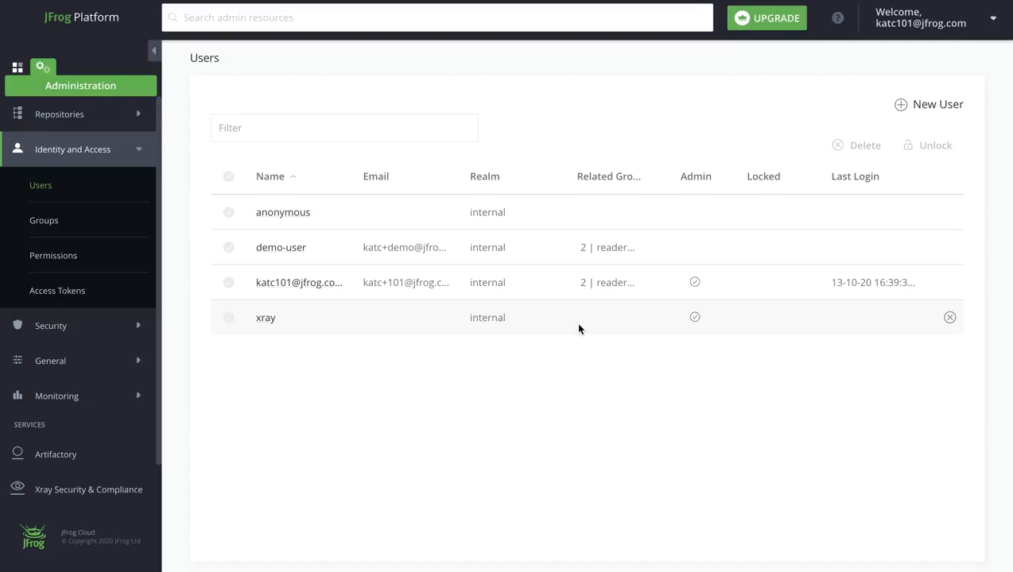
pyautogui.moveTo(999, 125)
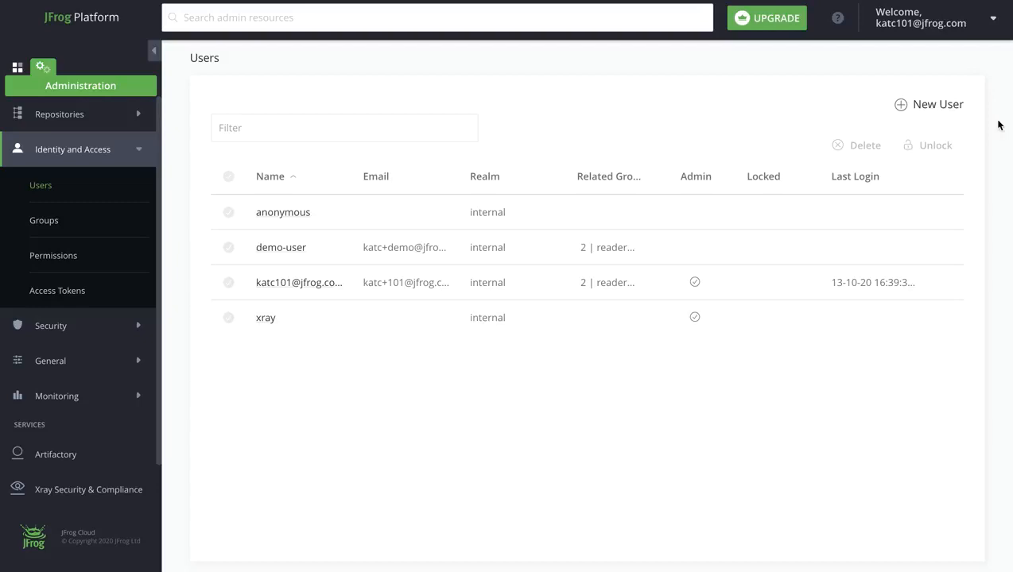
pyautogui.moveTo(236, 288)
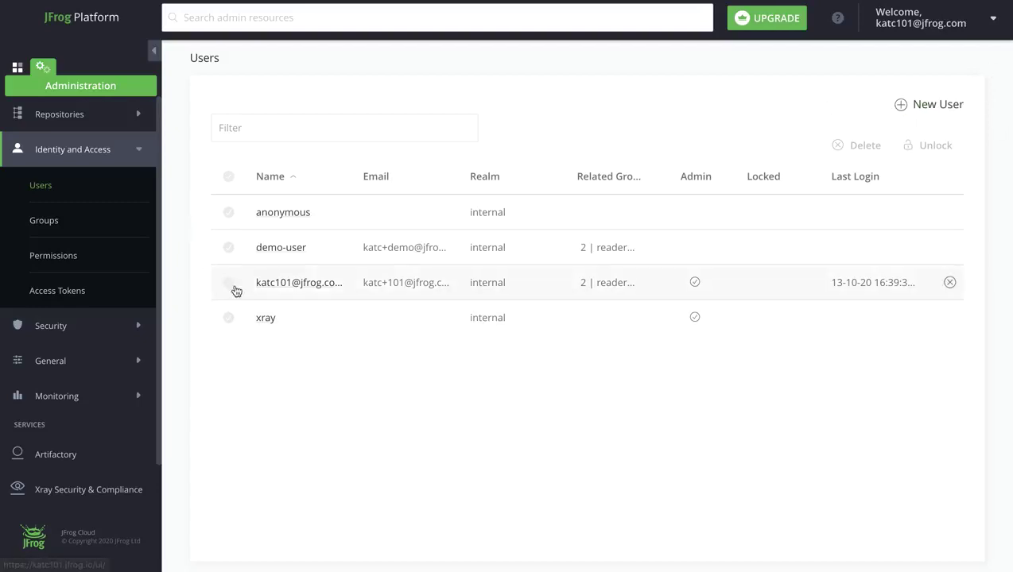
# Review demo-user's settings and related groups, save the account, then open Groups
pyautogui.click(281, 247)
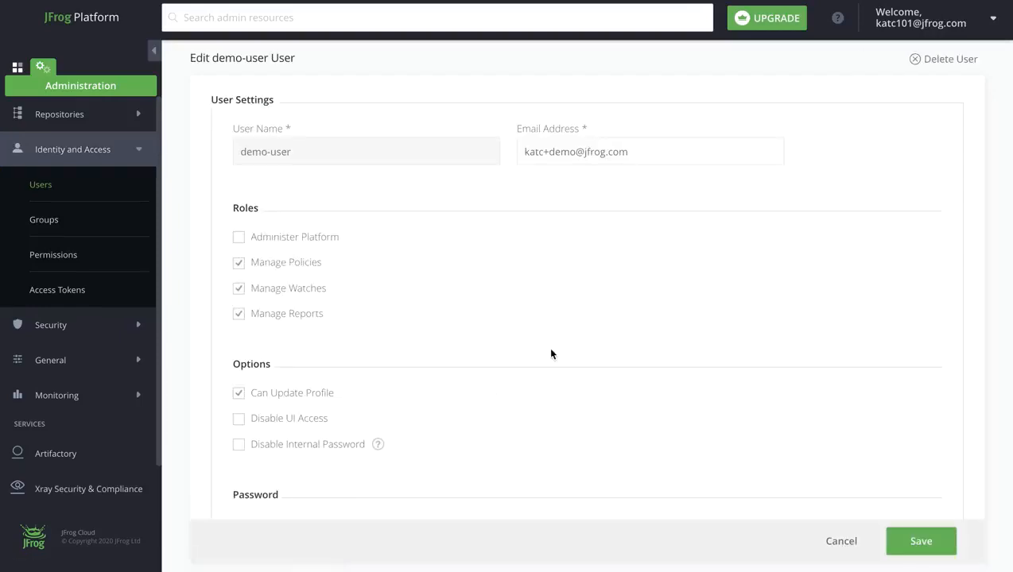
pyautogui.moveTo(576, 310)
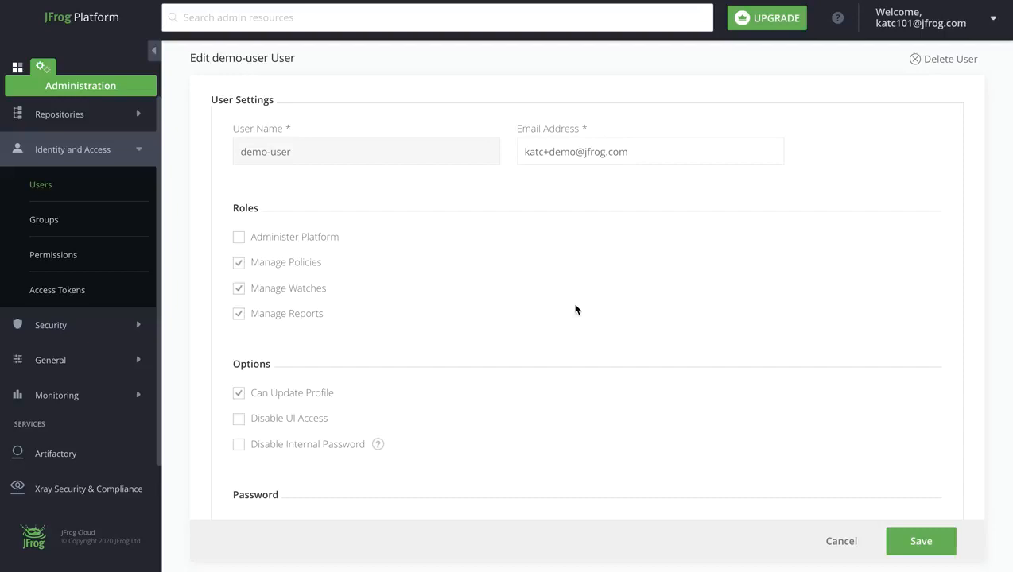
pyautogui.moveTo(361, 240)
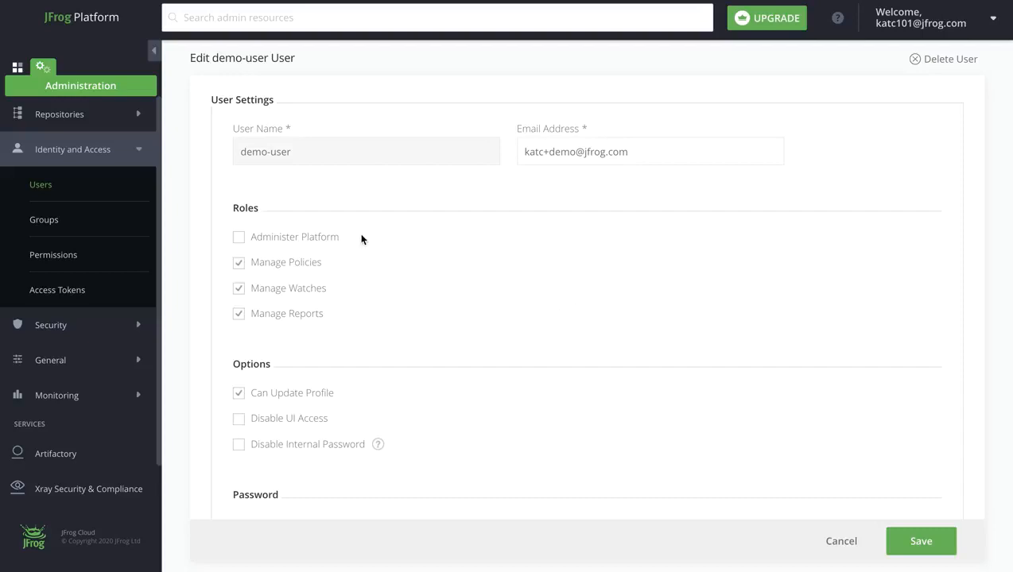
pyautogui.scroll(-3)
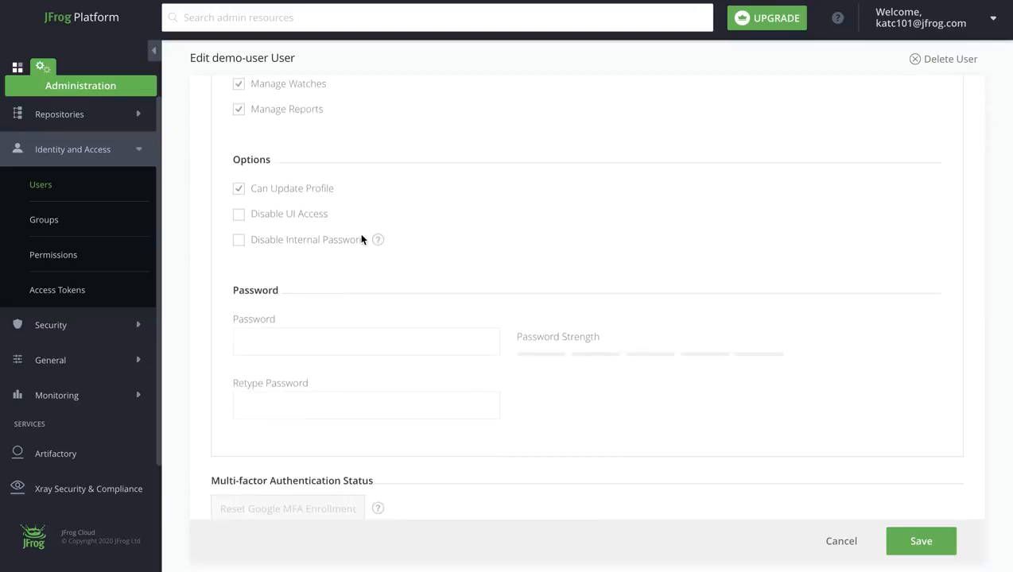
pyautogui.scroll(-3)
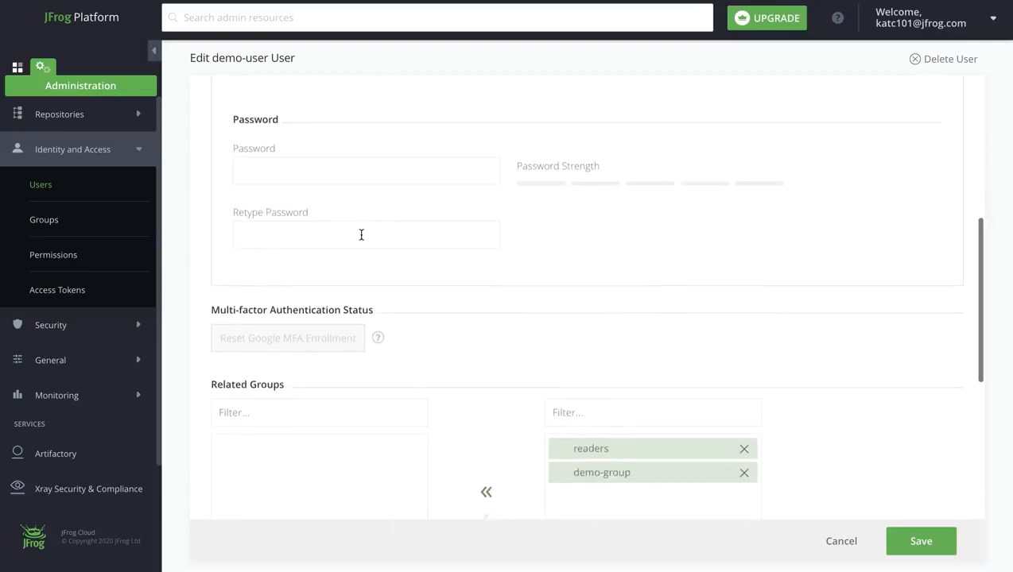
pyautogui.scroll(-3)
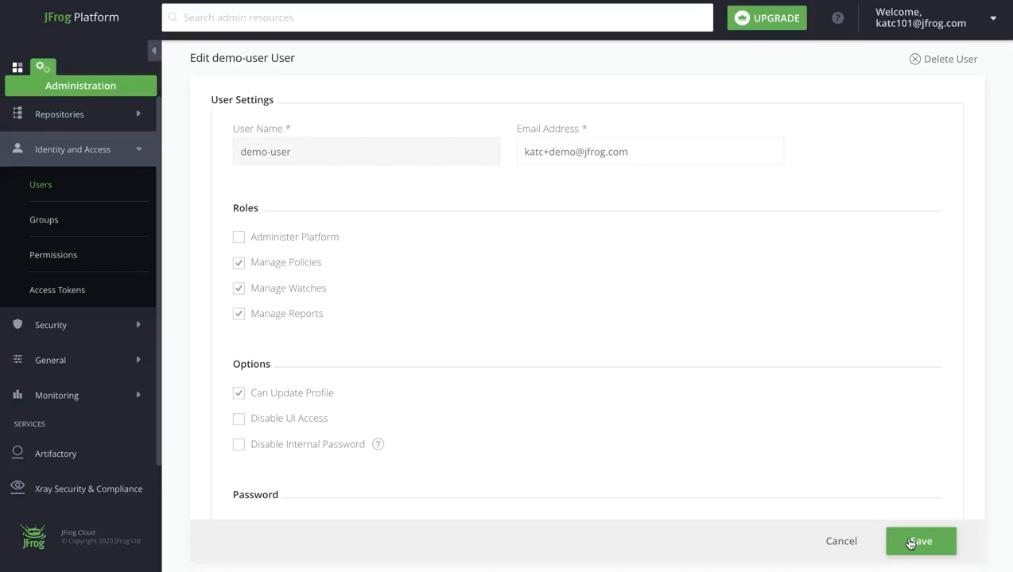
pyautogui.click(920, 540)
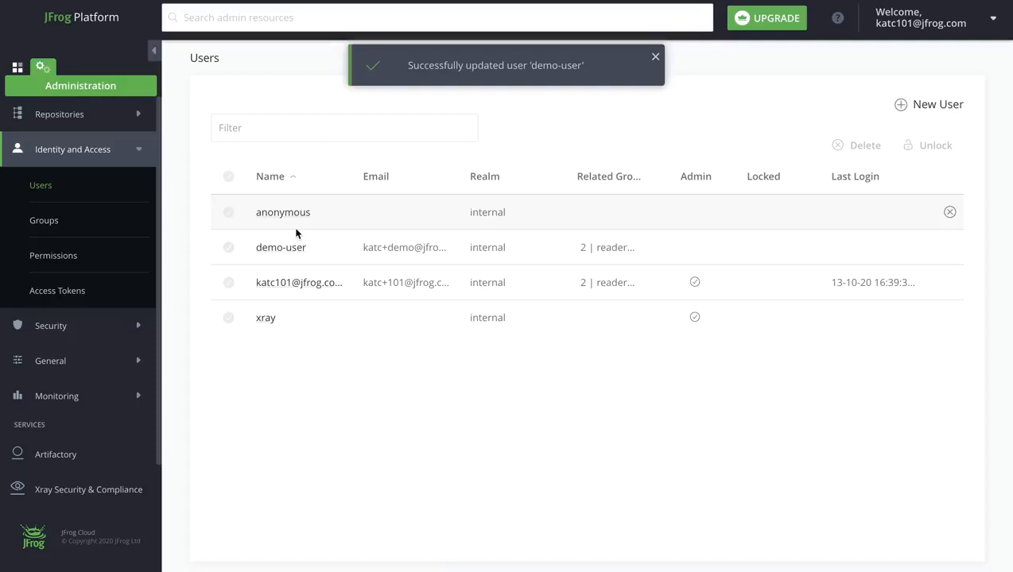
pyautogui.click(43, 220)
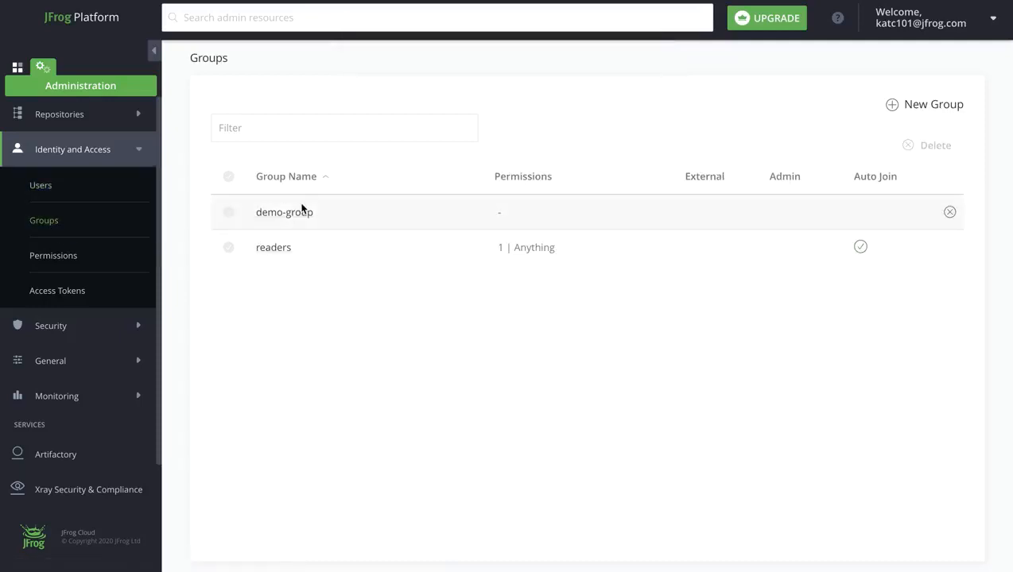
pyautogui.click(283, 212)
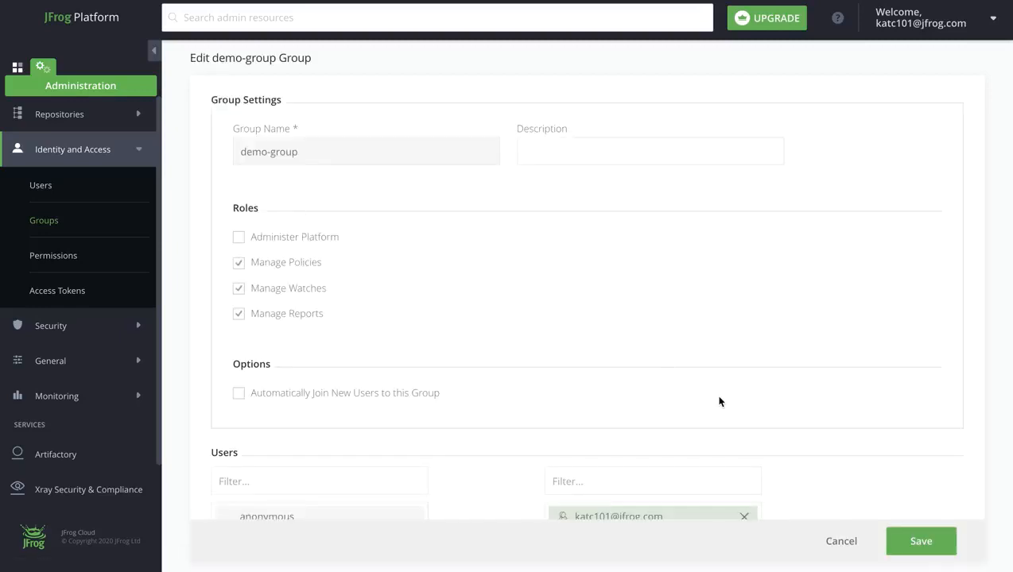
pyautogui.scroll(-3)
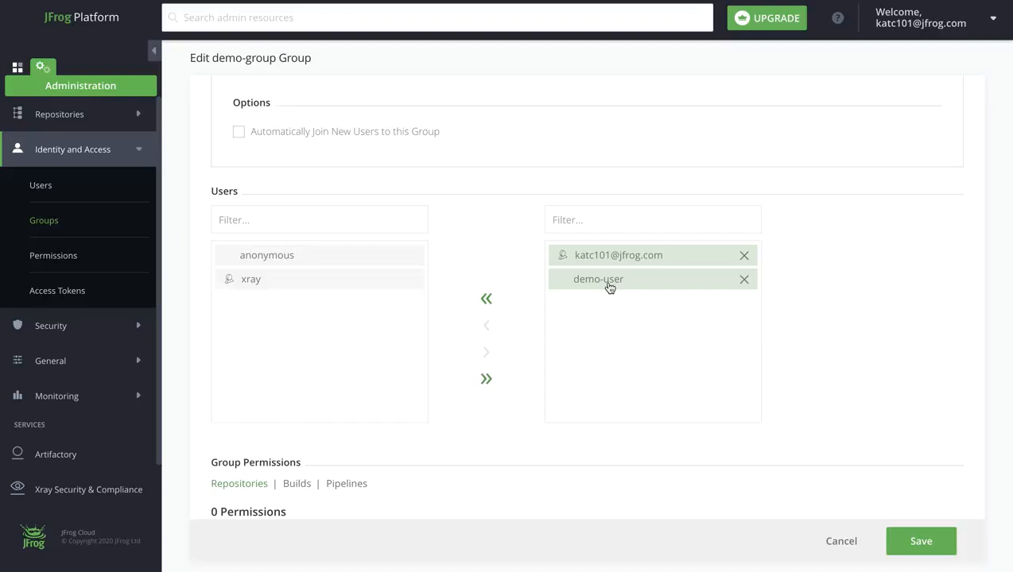
pyautogui.moveTo(775, 266)
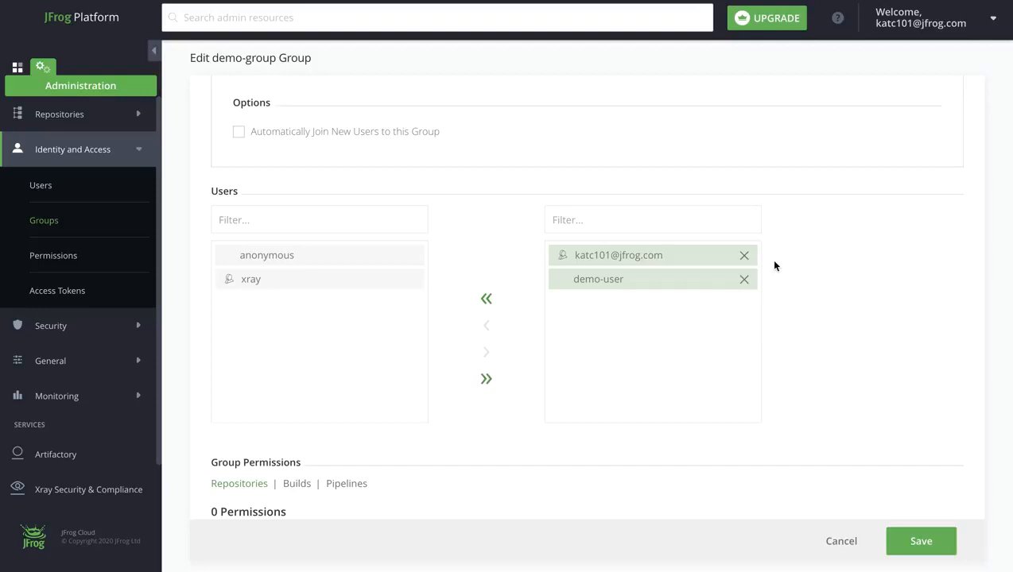
pyautogui.moveTo(658, 255)
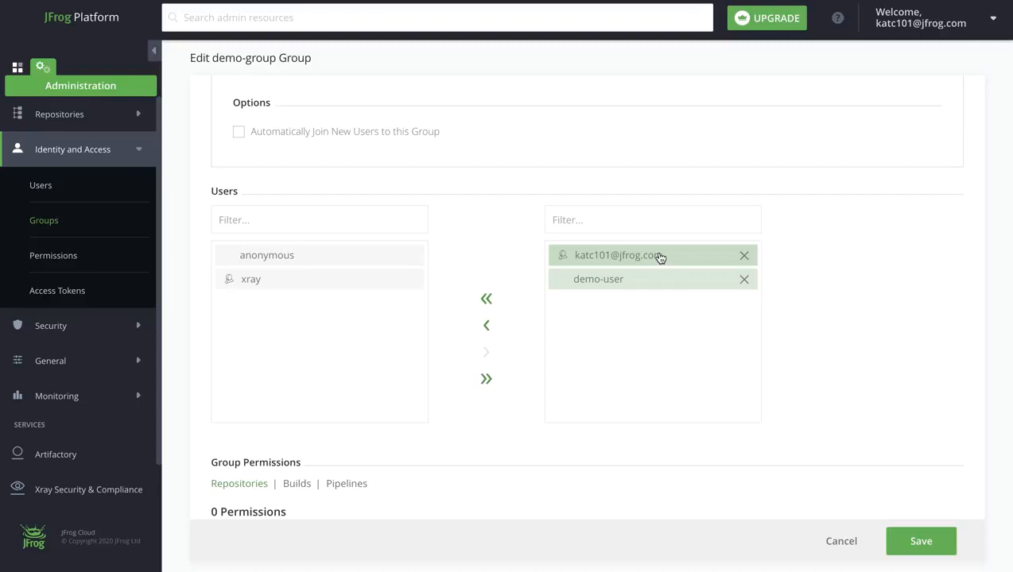
pyautogui.moveTo(611, 260)
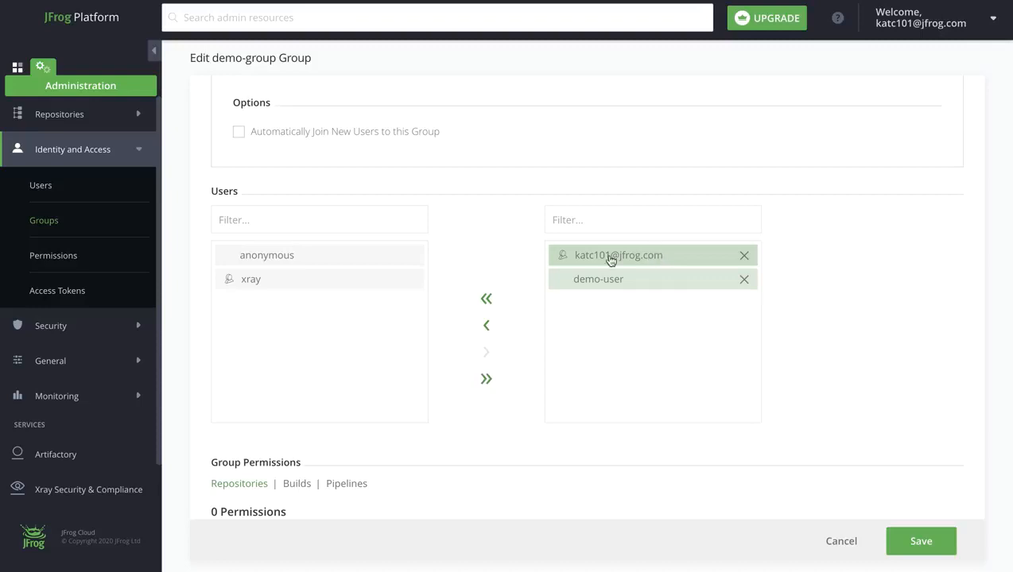
pyautogui.click(744, 255)
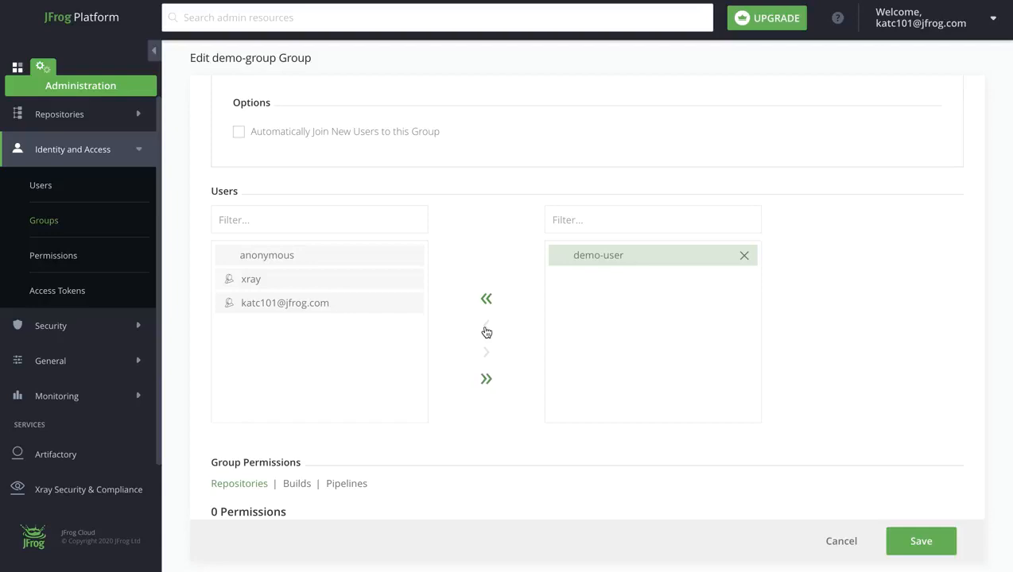
pyautogui.moveTo(631, 285)
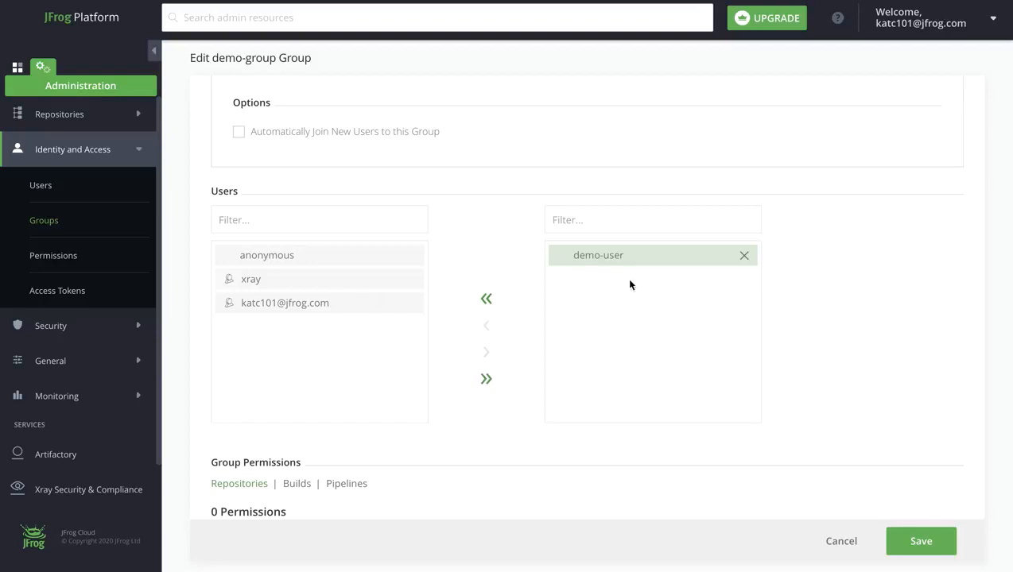
pyautogui.moveTo(921, 541)
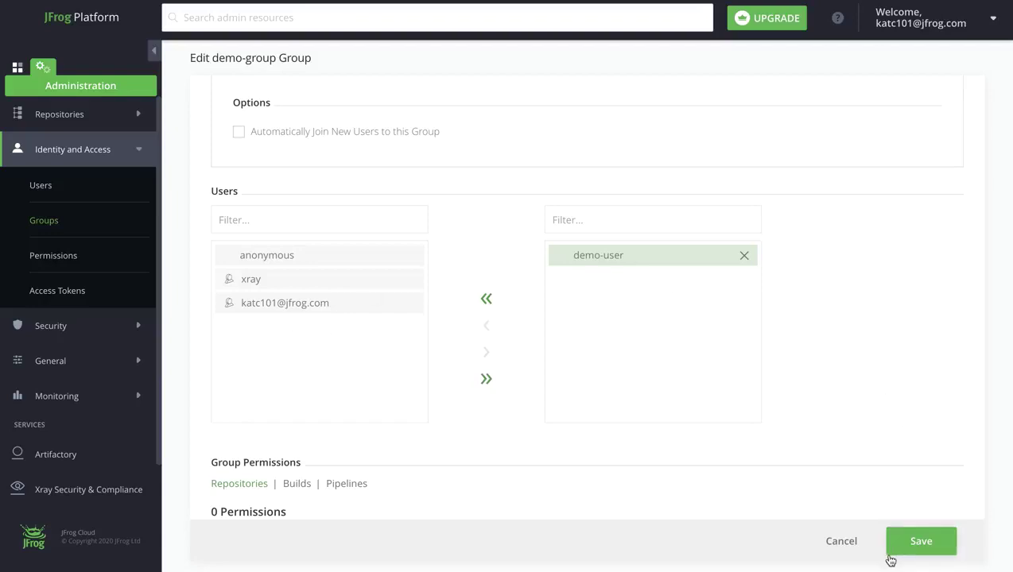
pyautogui.click(921, 542)
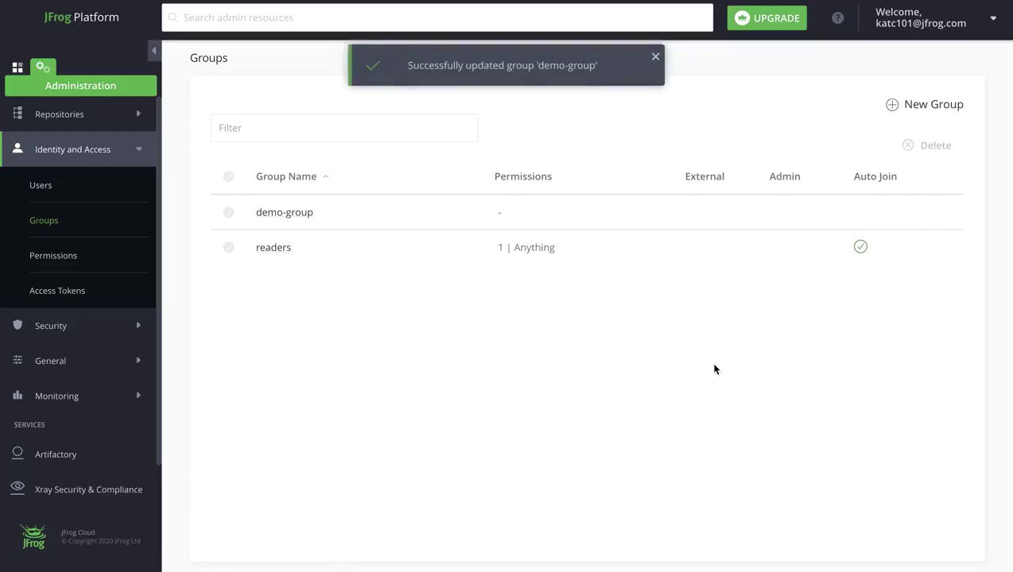
pyautogui.moveTo(521, 258)
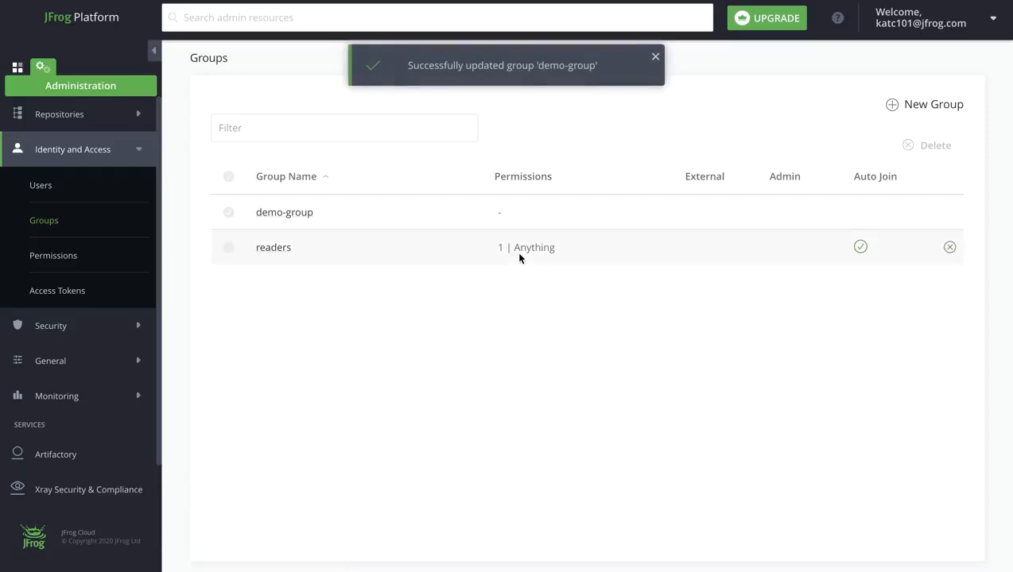
pyautogui.moveTo(484, 331)
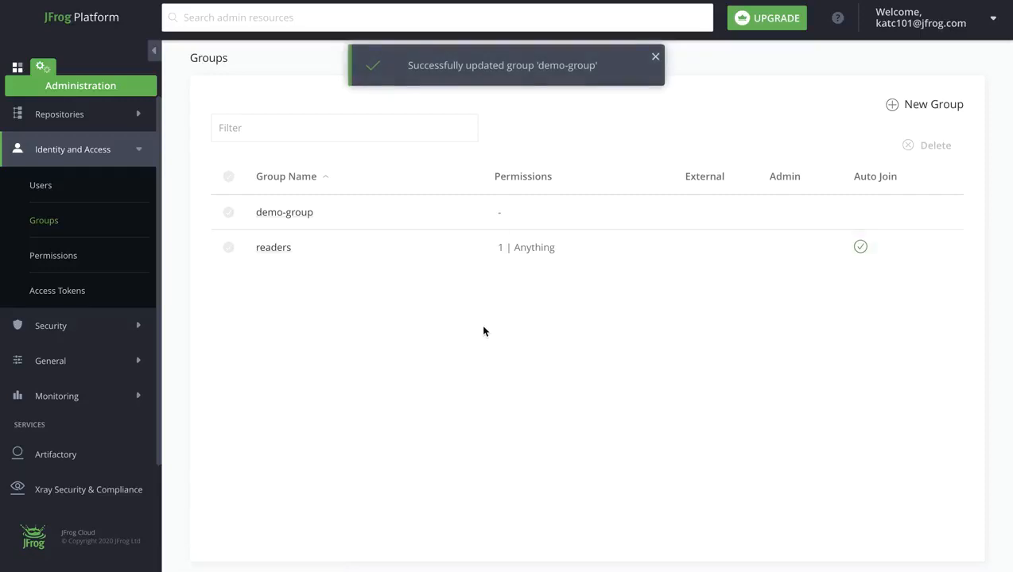
pyautogui.click(655, 56)
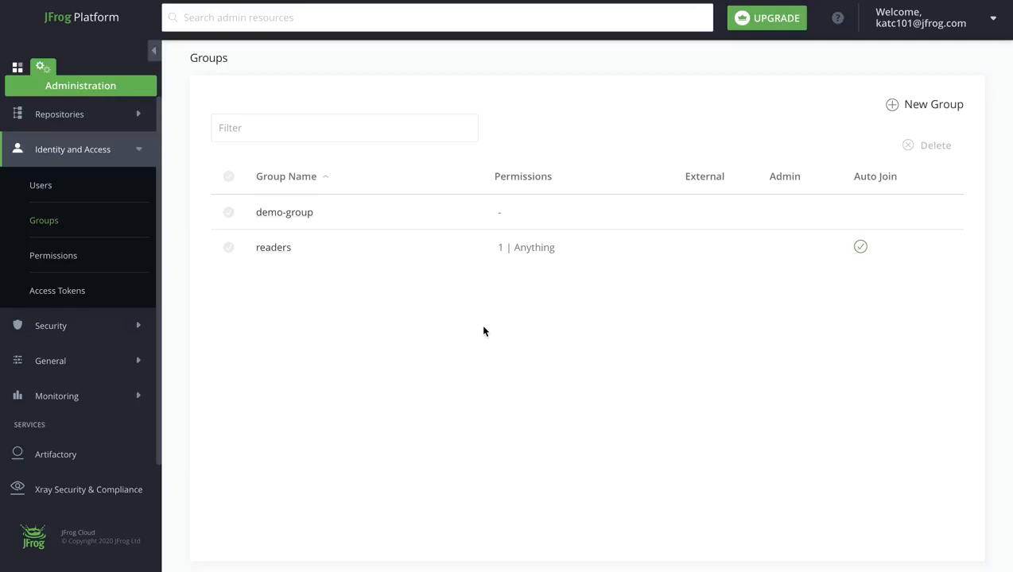
# Create the default Debian repositories debian-local, debian-remote and debian
pyautogui.click(919, 17)
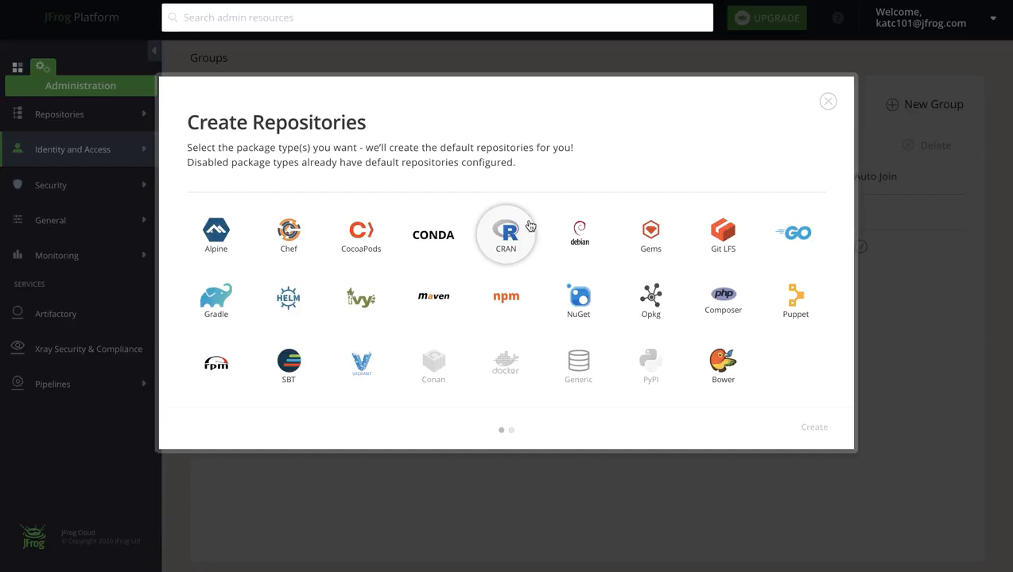
pyautogui.click(578, 235)
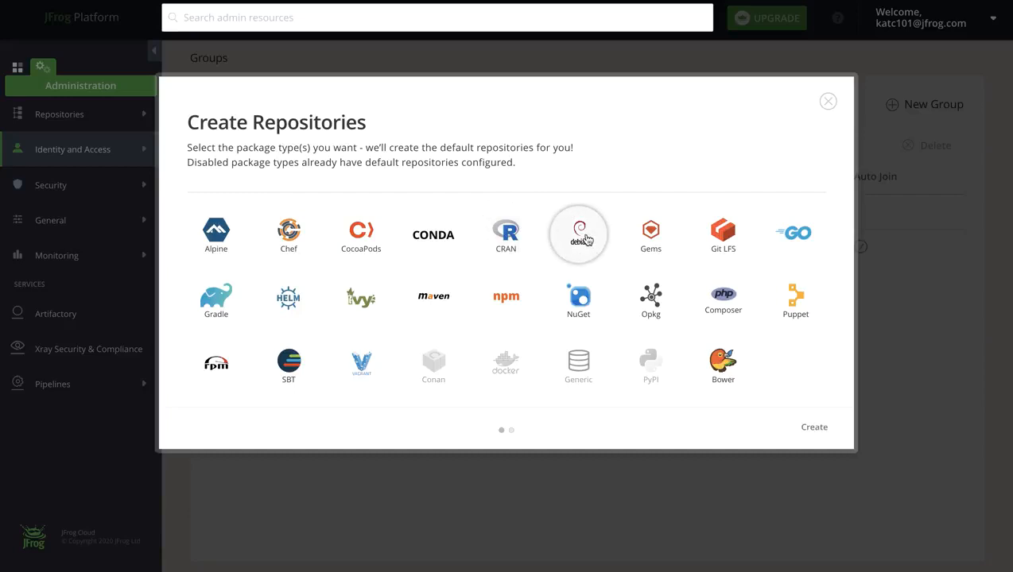
pyautogui.moveTo(795, 513)
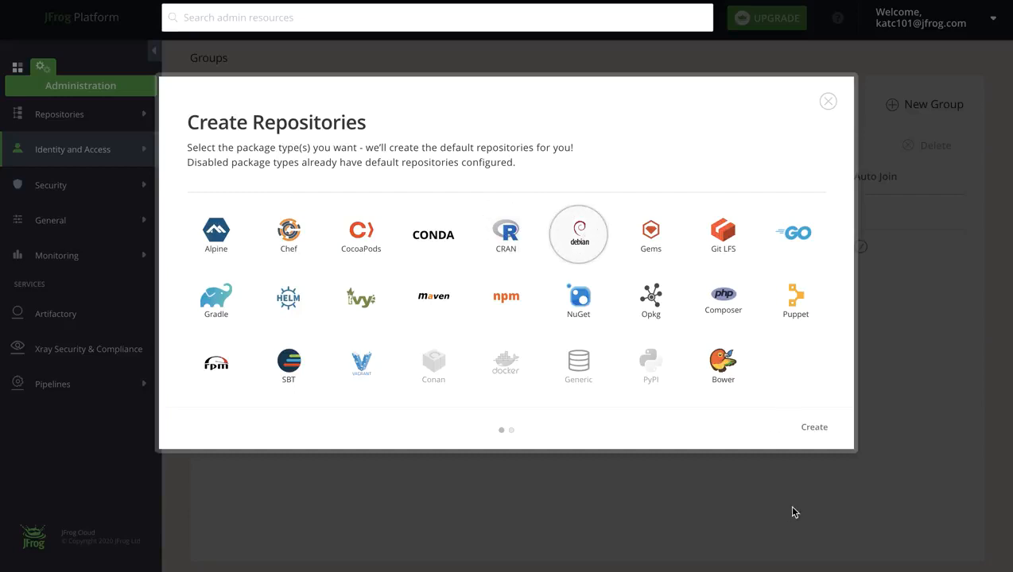
pyautogui.click(813, 427)
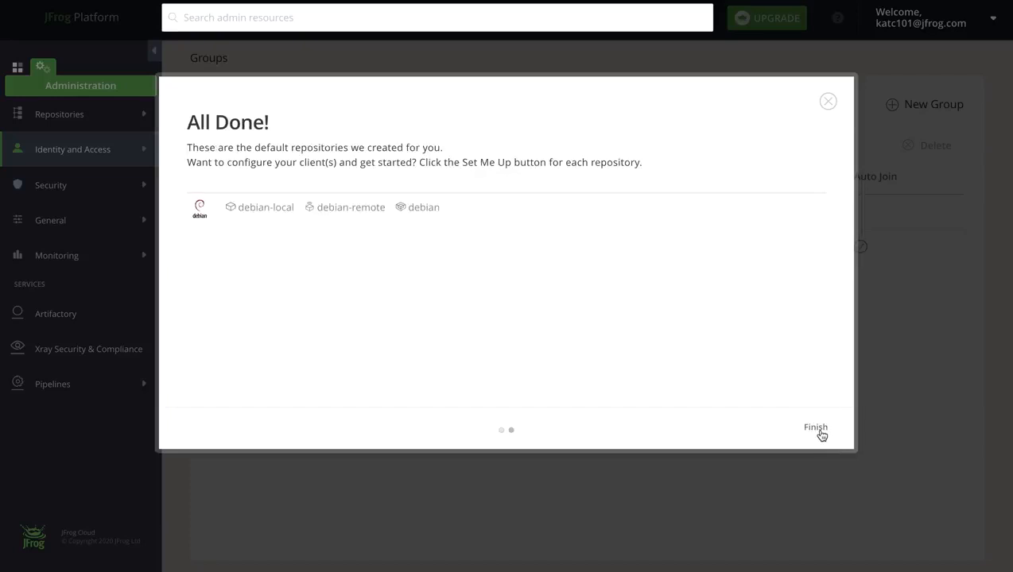
pyautogui.click(815, 428)
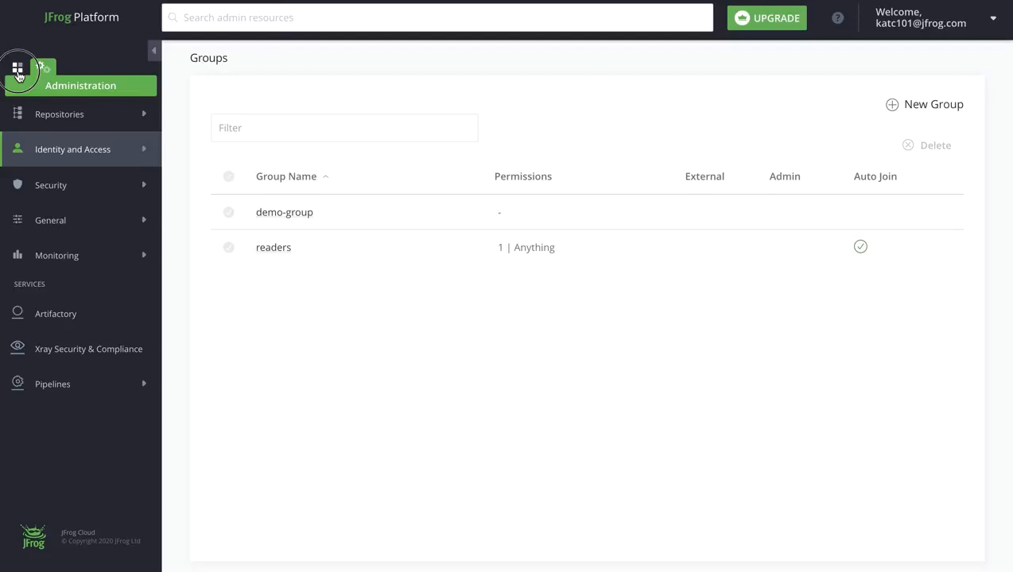
# Select the docker virtual repository in Application's artifact browser and inspect its Actions menu
pyautogui.click(17, 67)
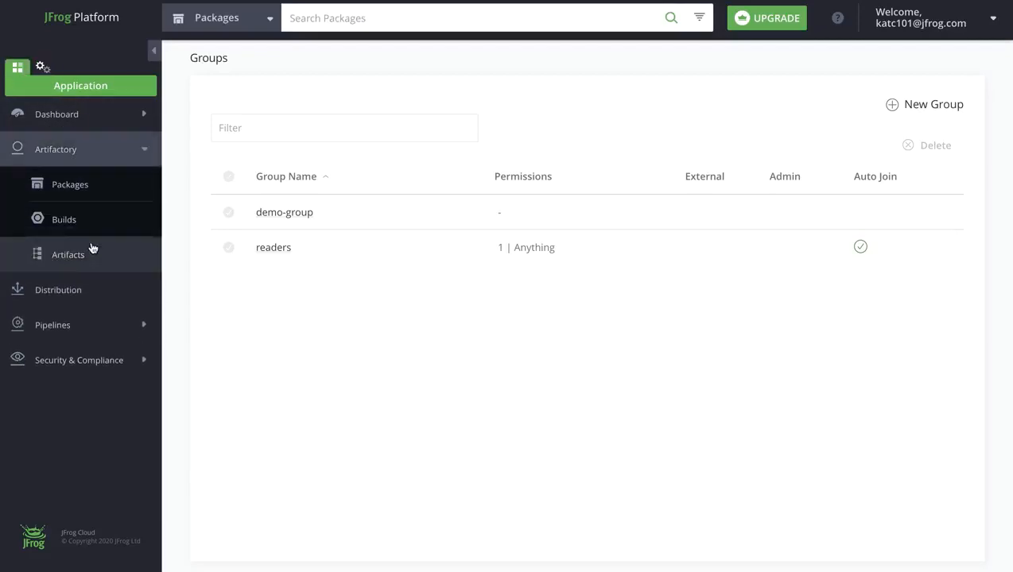
pyautogui.click(67, 254)
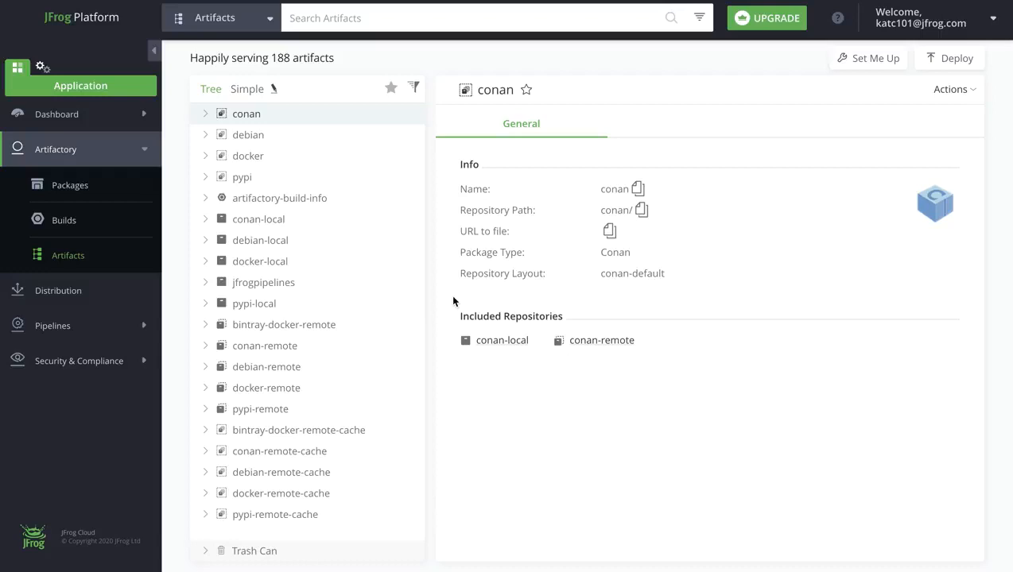
pyautogui.moveTo(296, 266)
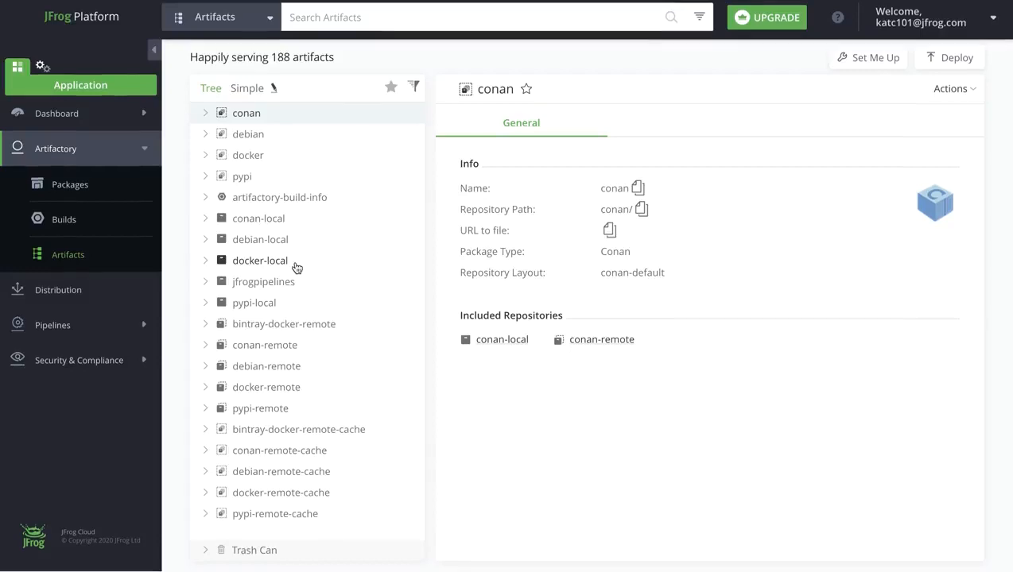
pyautogui.click(248, 155)
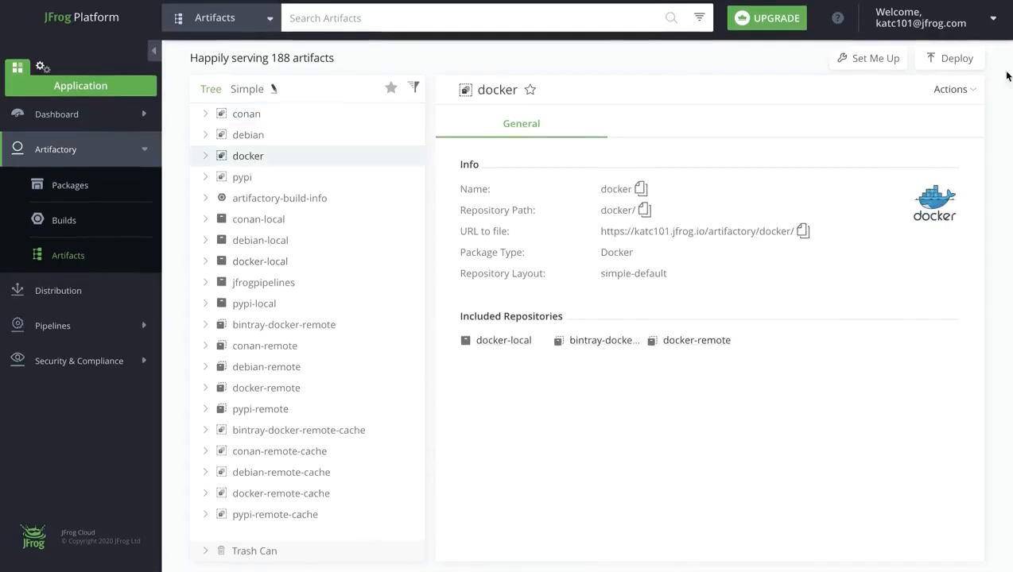
pyautogui.click(951, 89)
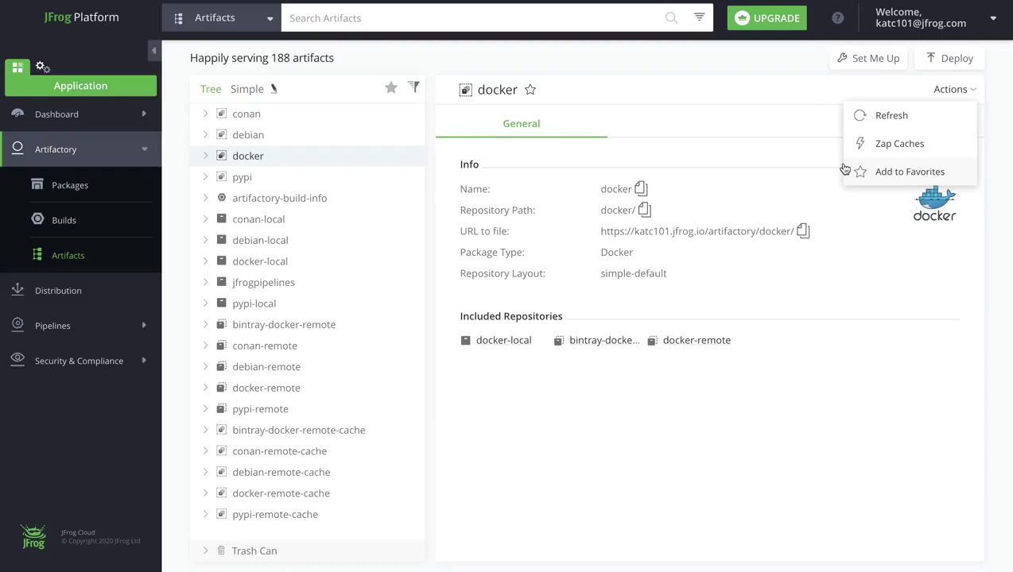
pyautogui.click(875, 58)
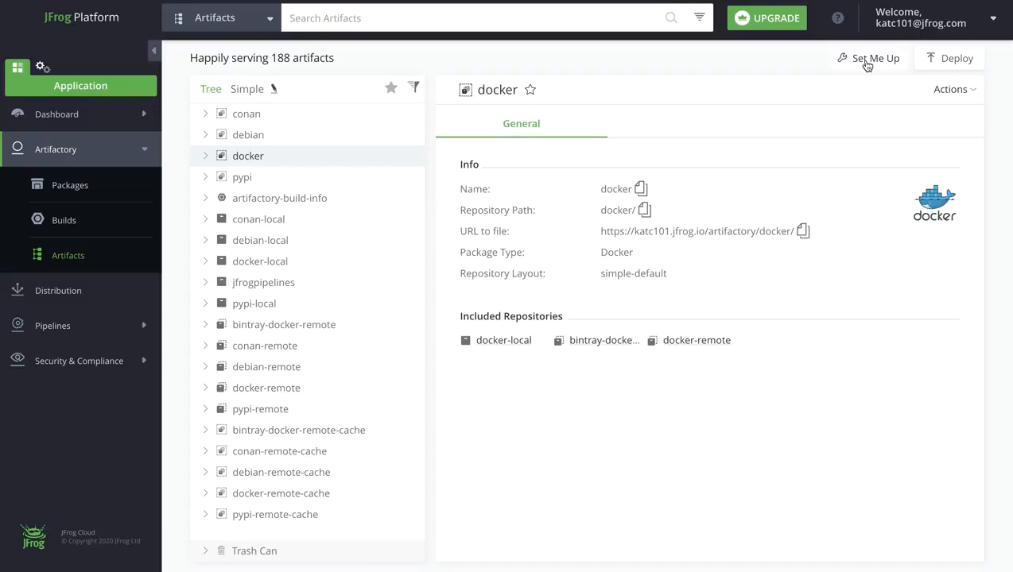
# Read the docker Set Me Up snippets for login, push and pull
pyautogui.click(868, 58)
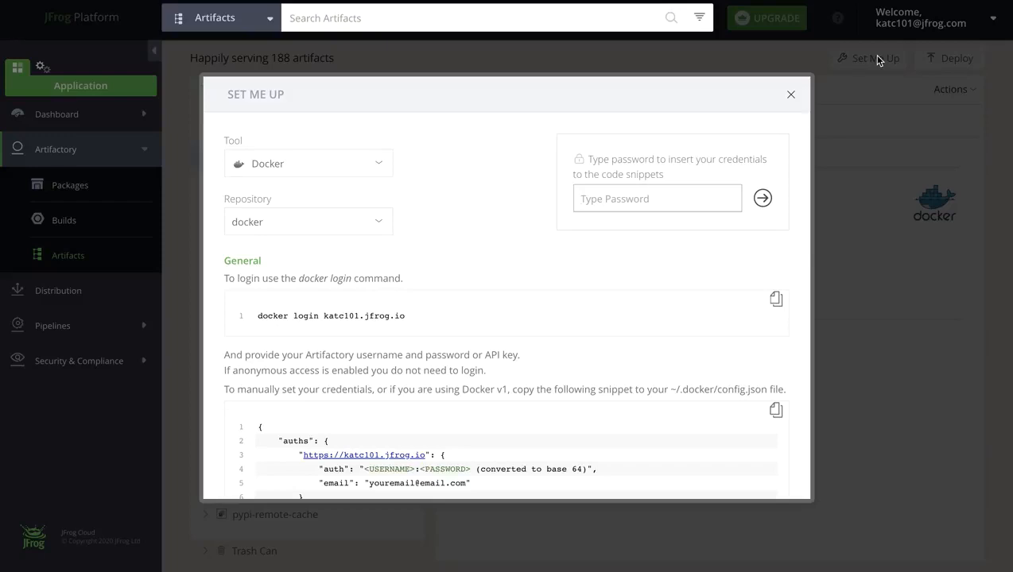
pyautogui.moveTo(447, 289)
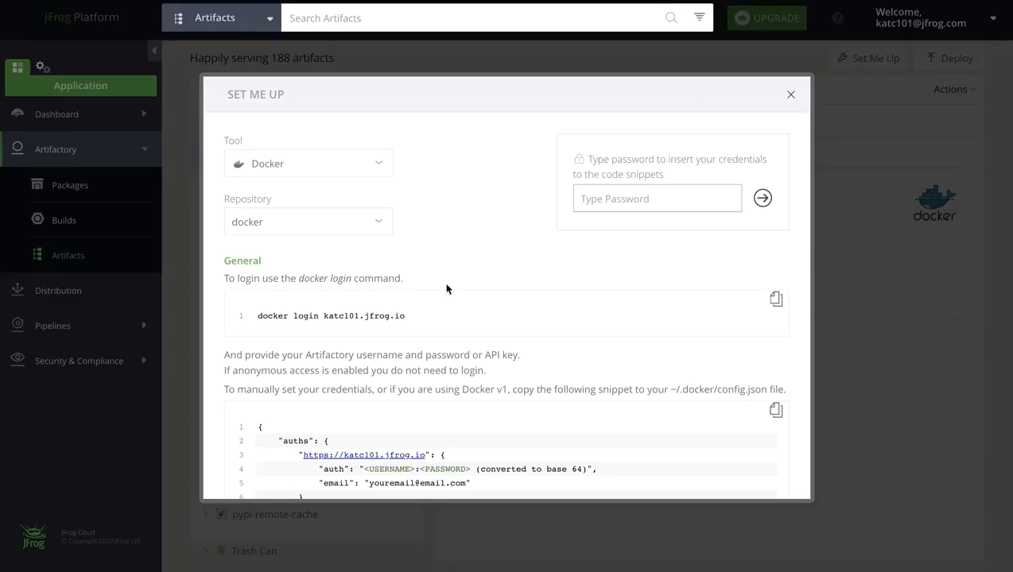
pyautogui.scroll(-3)
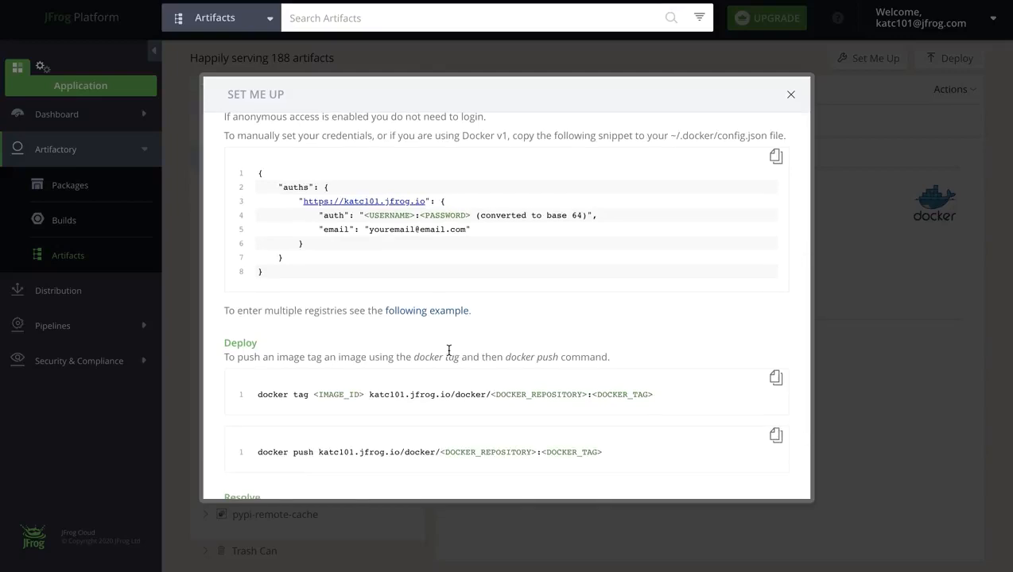
pyautogui.scroll(-3)
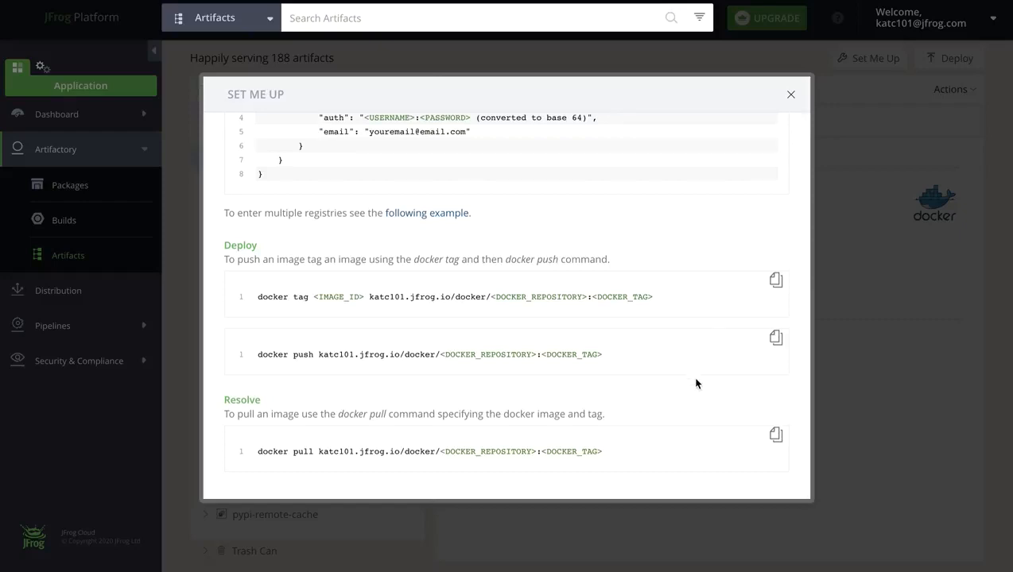
pyautogui.click(790, 94)
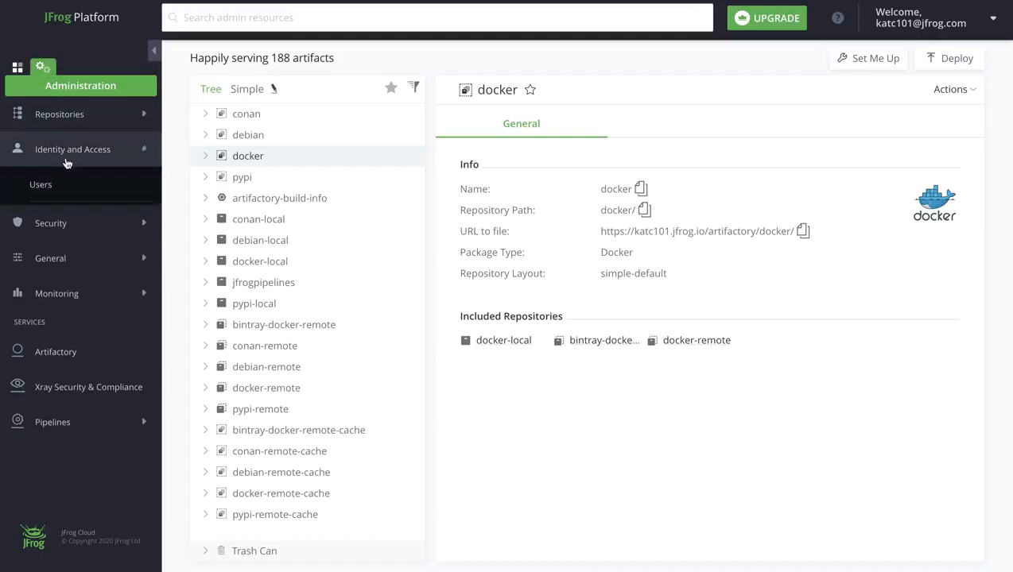
# Open the docker permission target from Permissions and show its users' rights
pyautogui.click(72, 149)
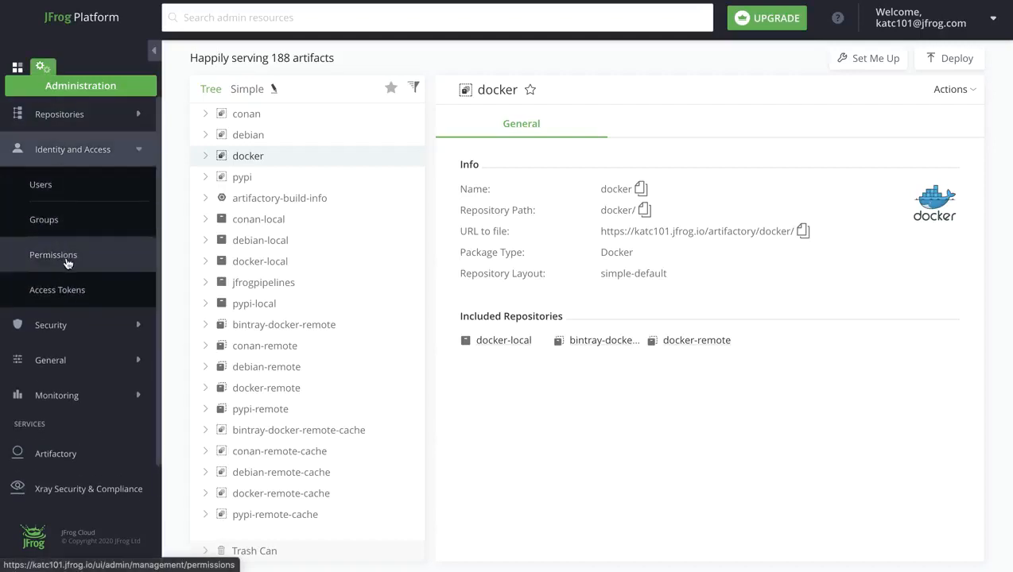
pyautogui.click(53, 255)
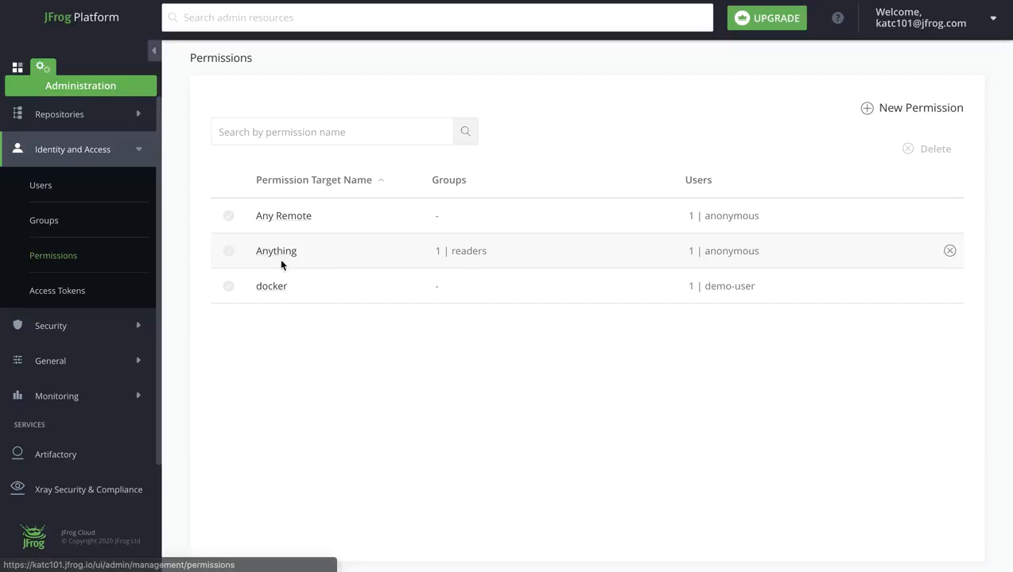
pyautogui.moveTo(271, 286)
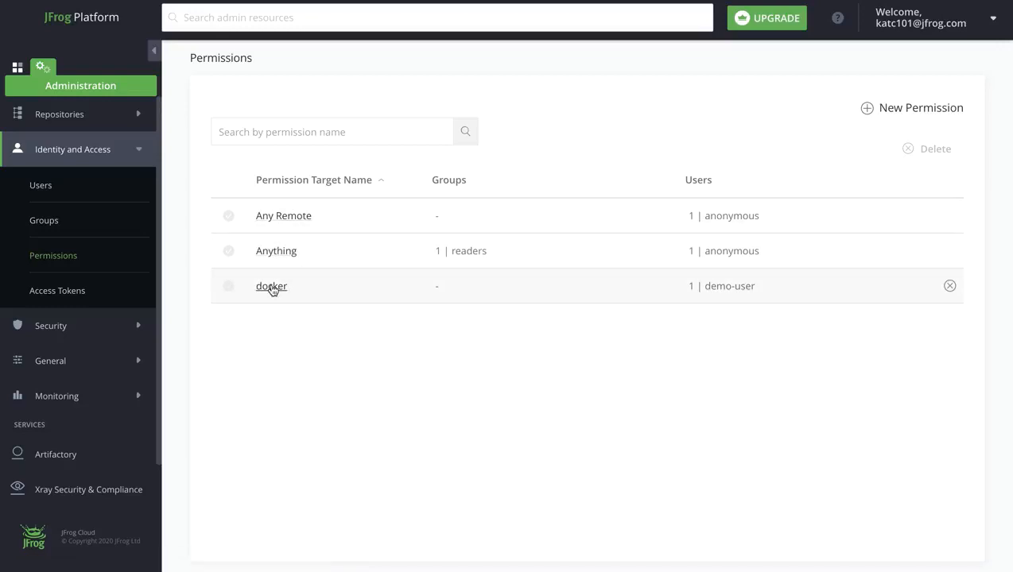
pyautogui.click(271, 286)
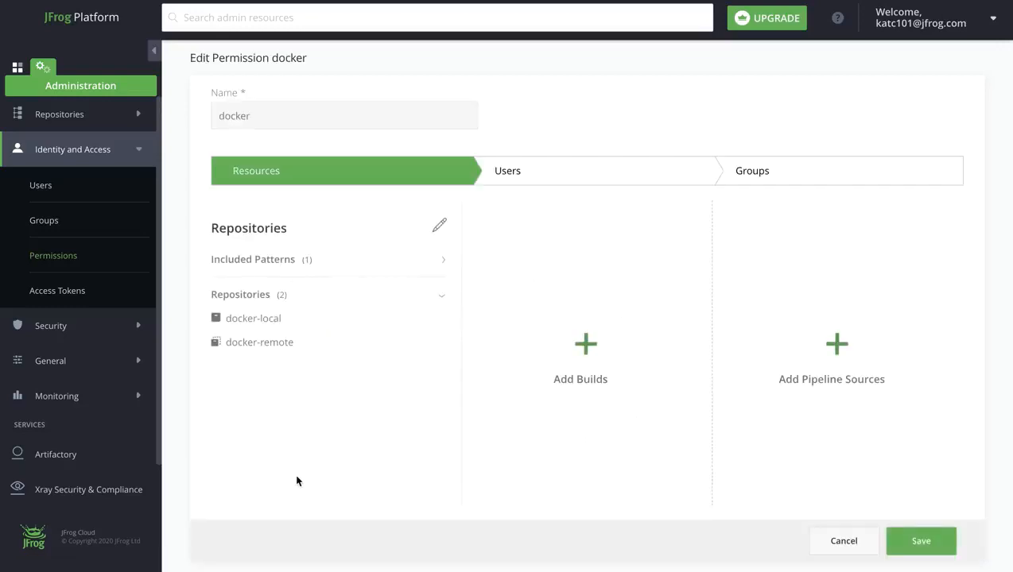
pyautogui.moveTo(248, 396)
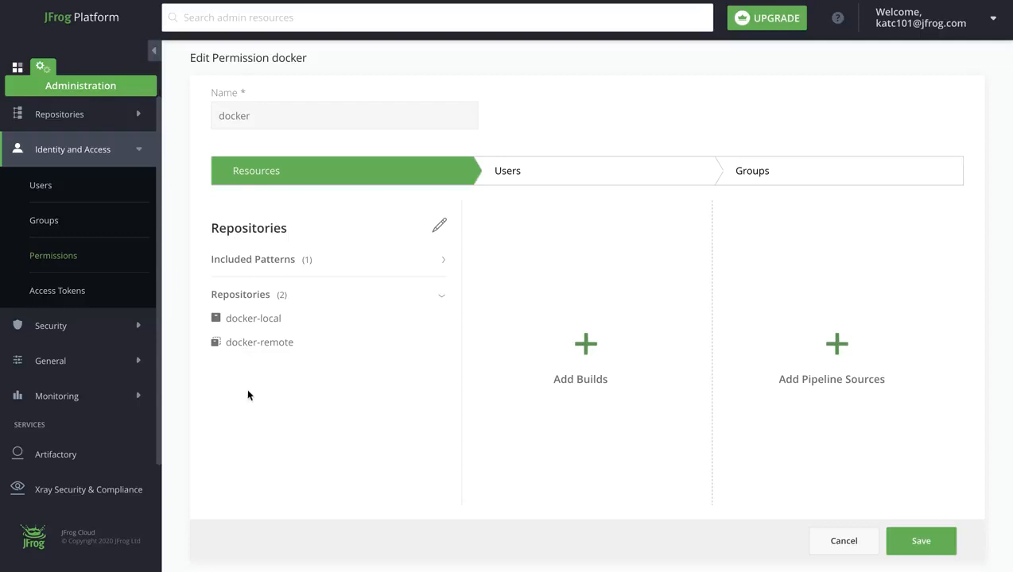
pyautogui.moveTo(279, 355)
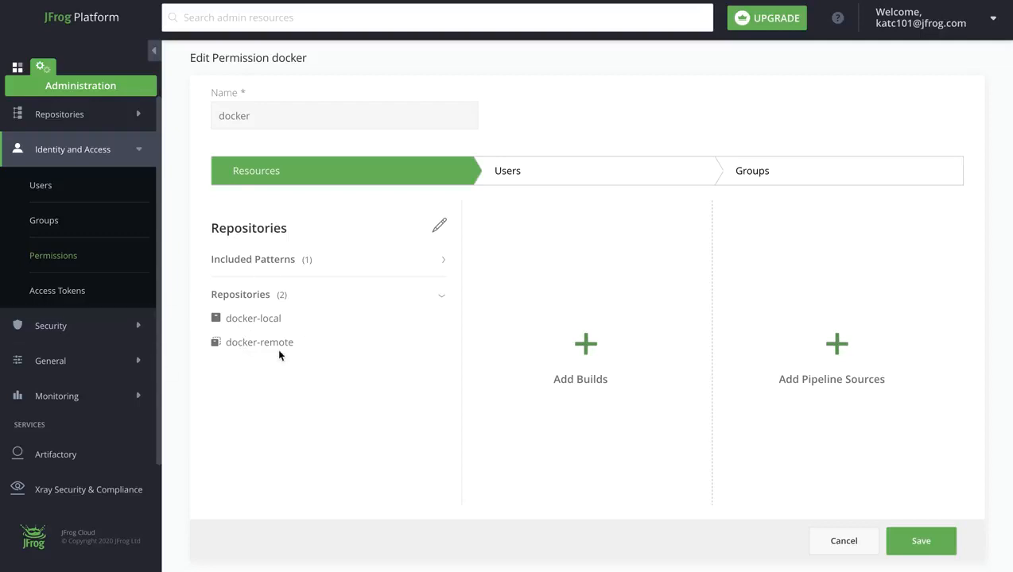
pyautogui.click(507, 170)
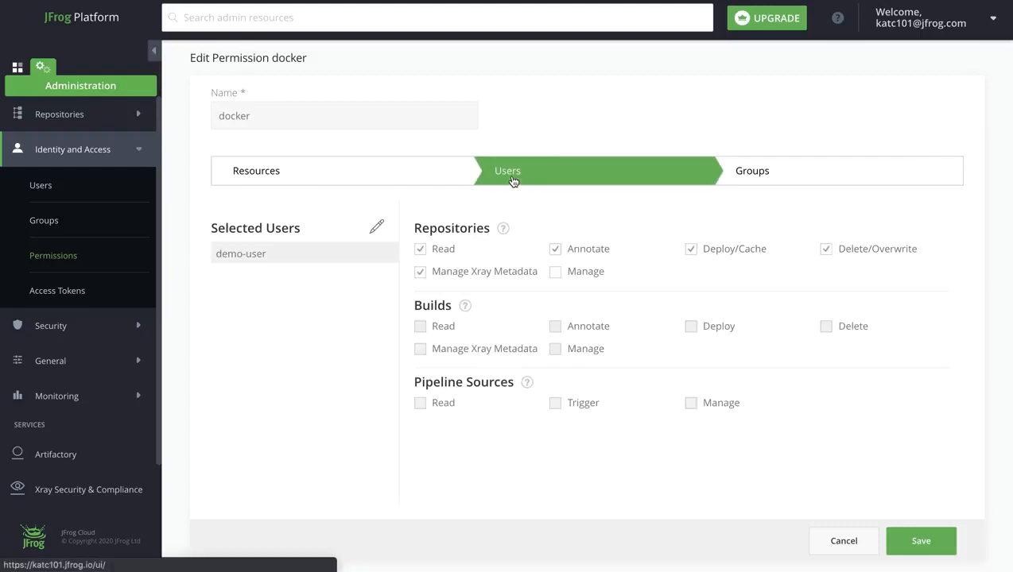
pyautogui.moveTo(379, 310)
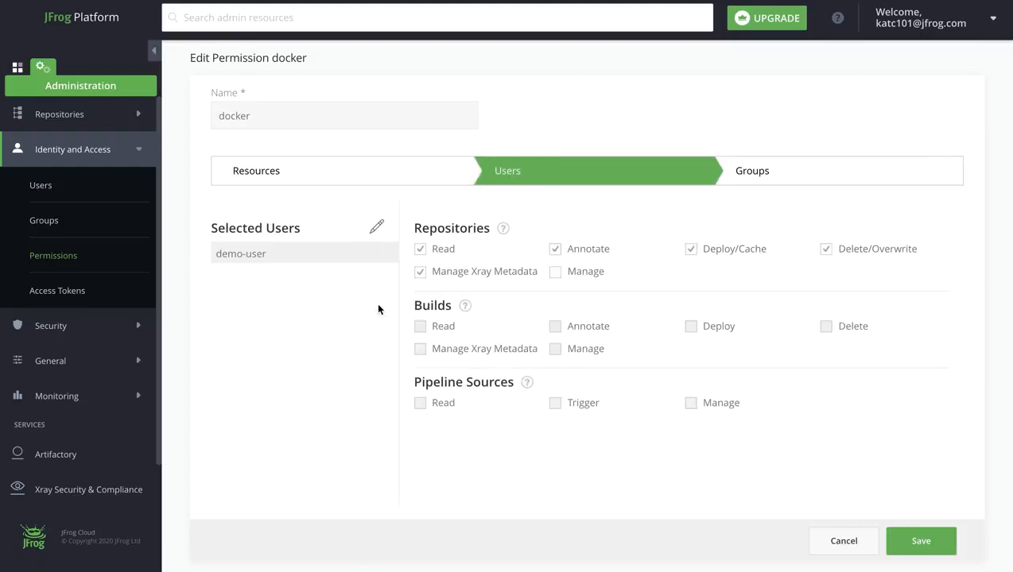
pyautogui.moveTo(646, 270)
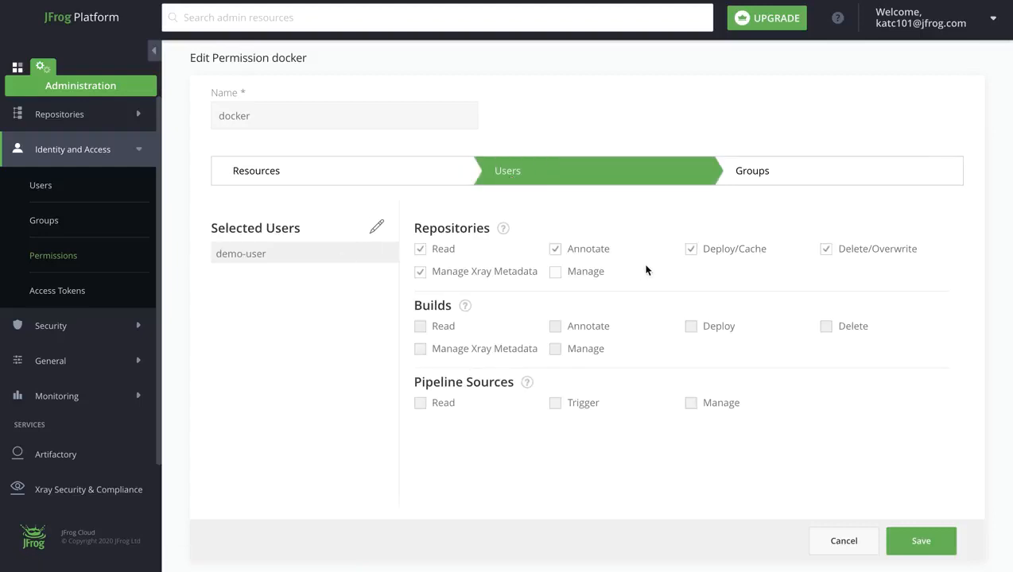
pyautogui.moveTo(263, 263)
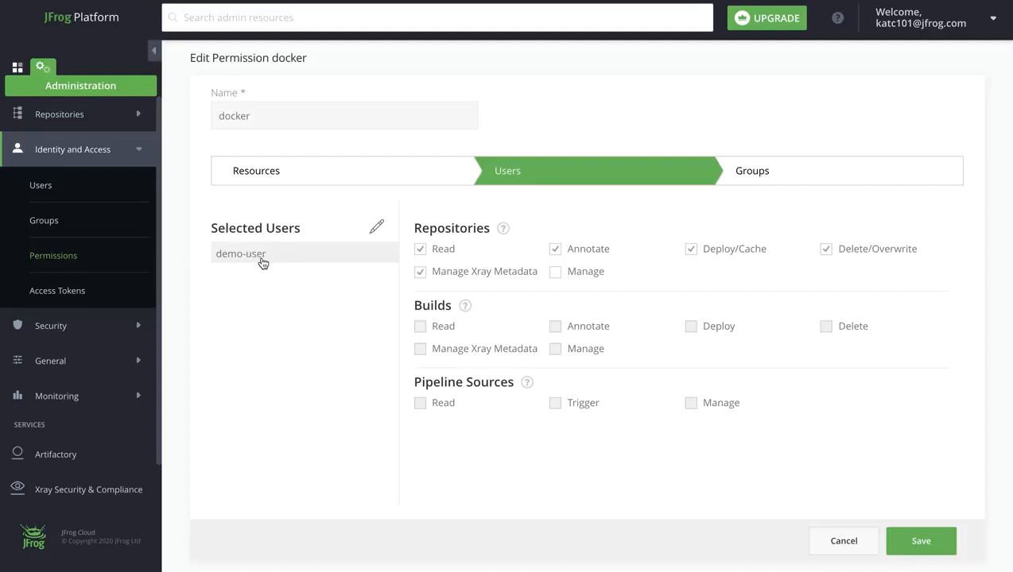
pyautogui.moveTo(485, 235)
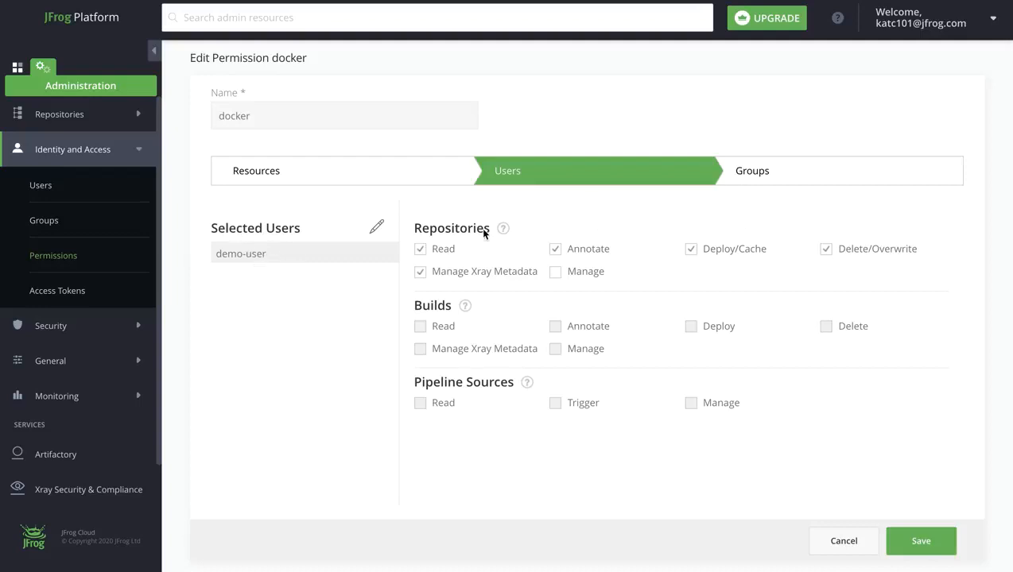
pyautogui.moveTo(640, 254)
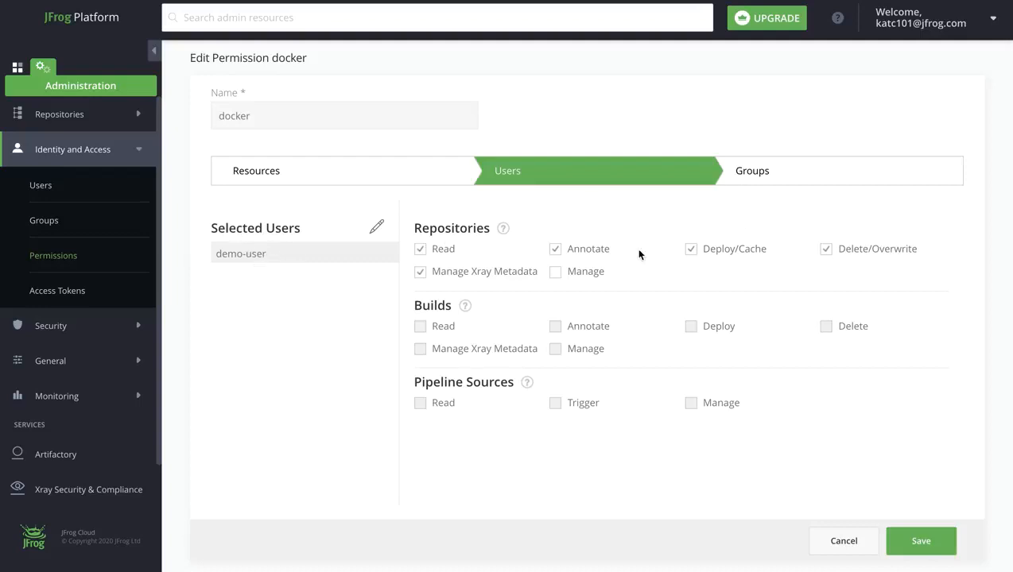
pyautogui.moveTo(609, 177)
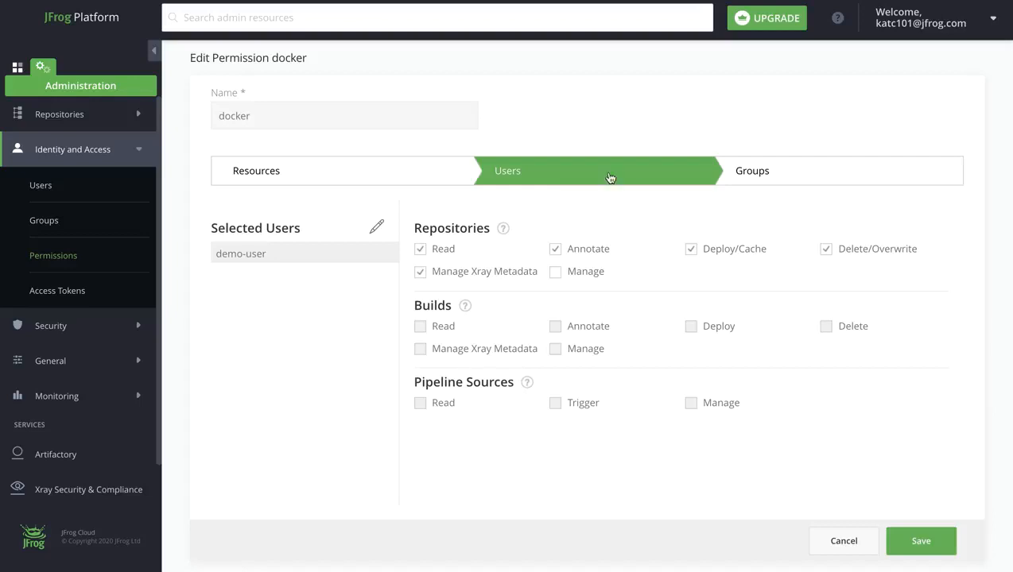
pyautogui.moveTo(515, 274)
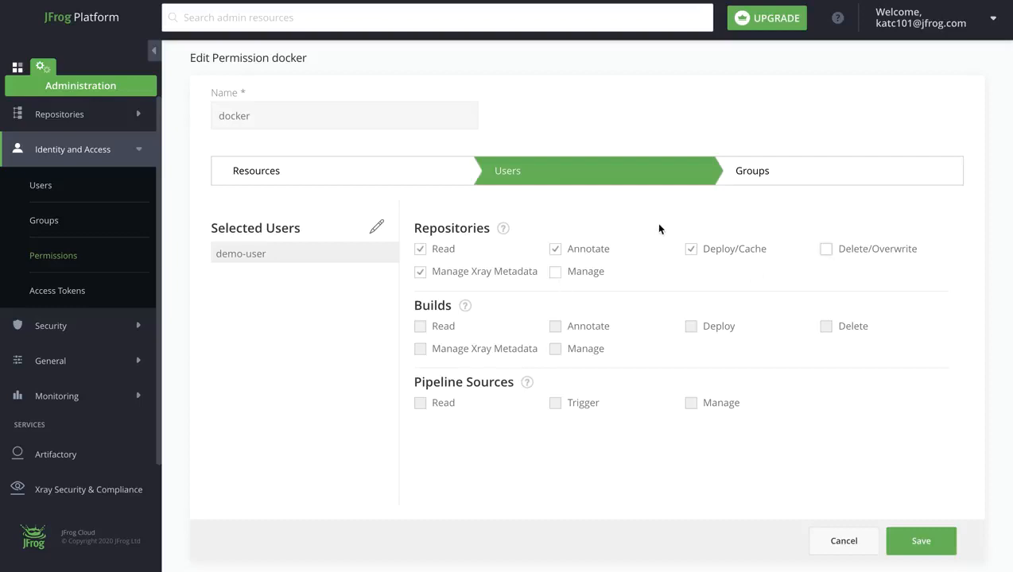
# Uncheck demo-user's Deploy/Cache right on the docker repositories
pyautogui.click(690, 249)
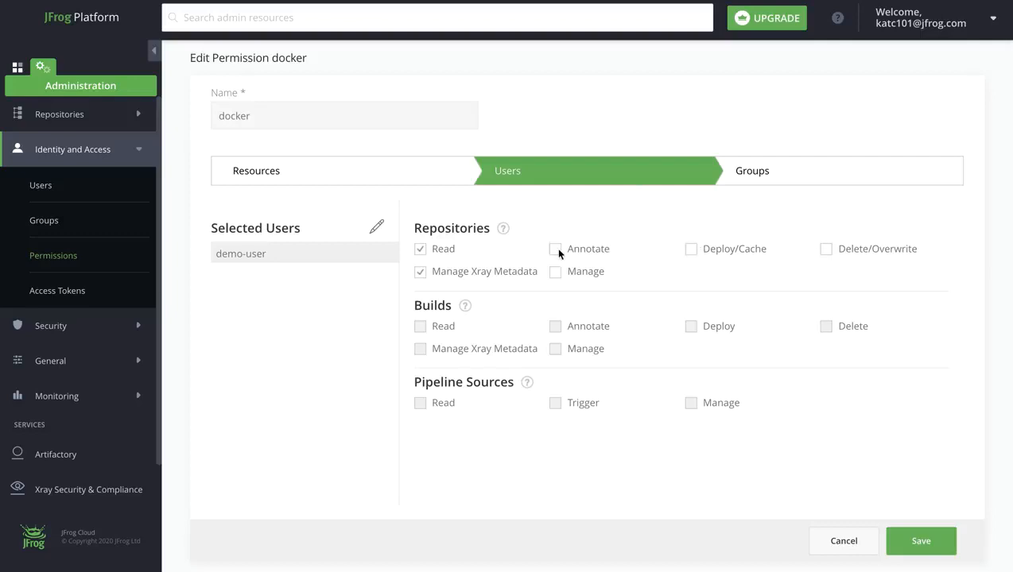
pyautogui.moveTo(687, 337)
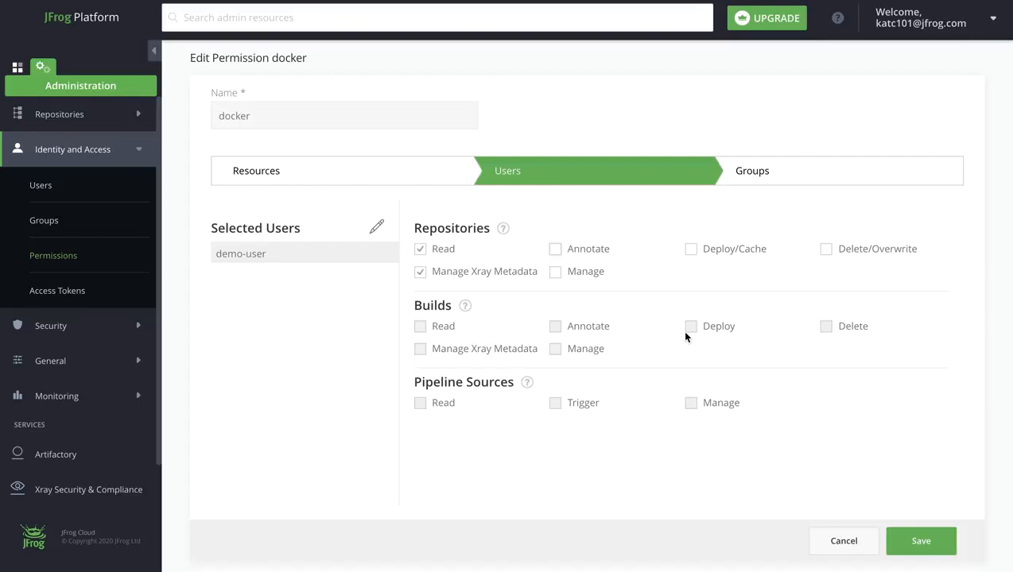
# Save the docker permission and dismiss the success notification
pyautogui.click(921, 541)
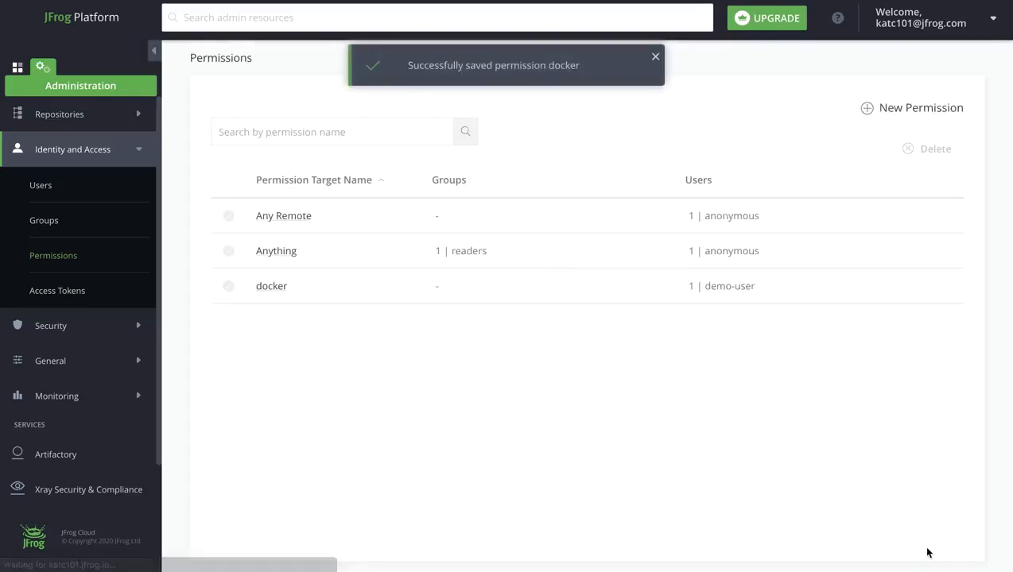
pyautogui.moveTo(530, 119)
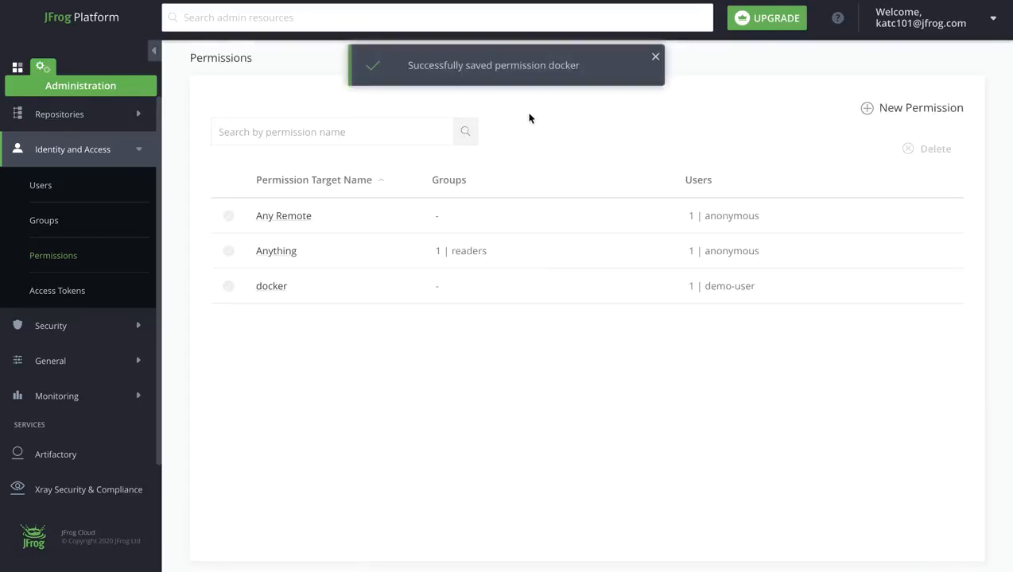
pyautogui.moveTo(493, 310)
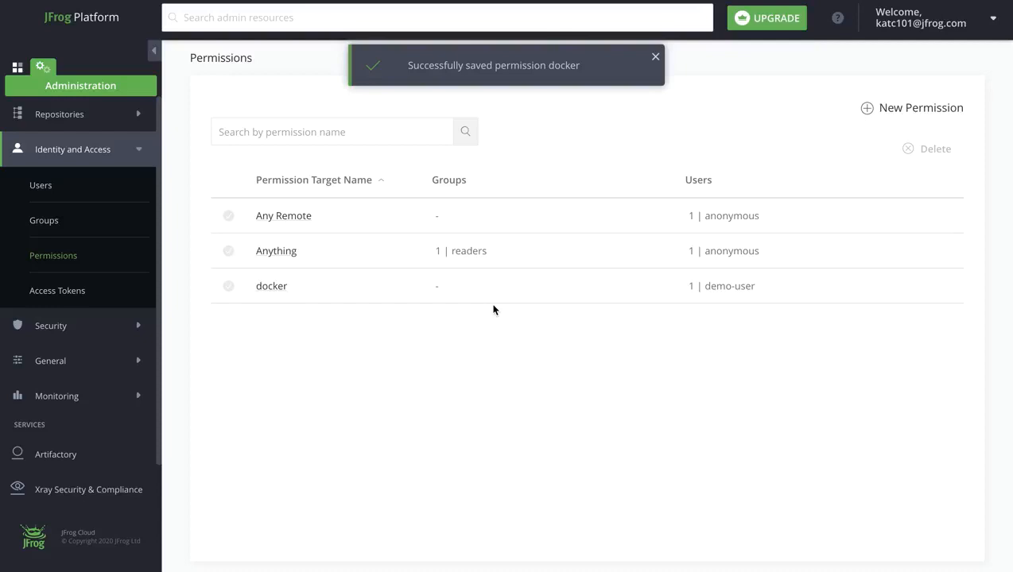
pyautogui.click(655, 56)
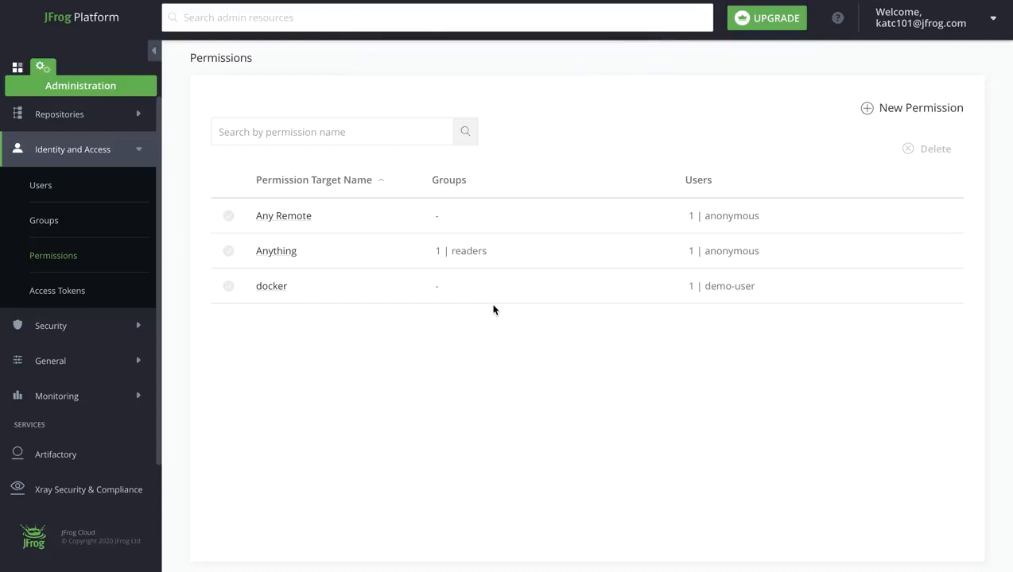